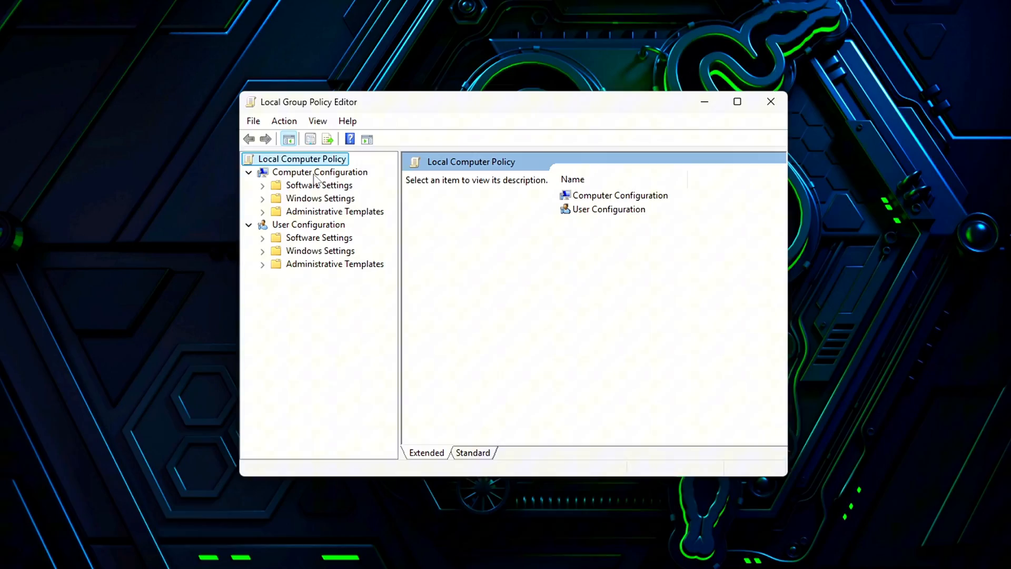
# - Browse into the Computer Configuration policies of the local computer policy
pyautogui.click(319, 172)
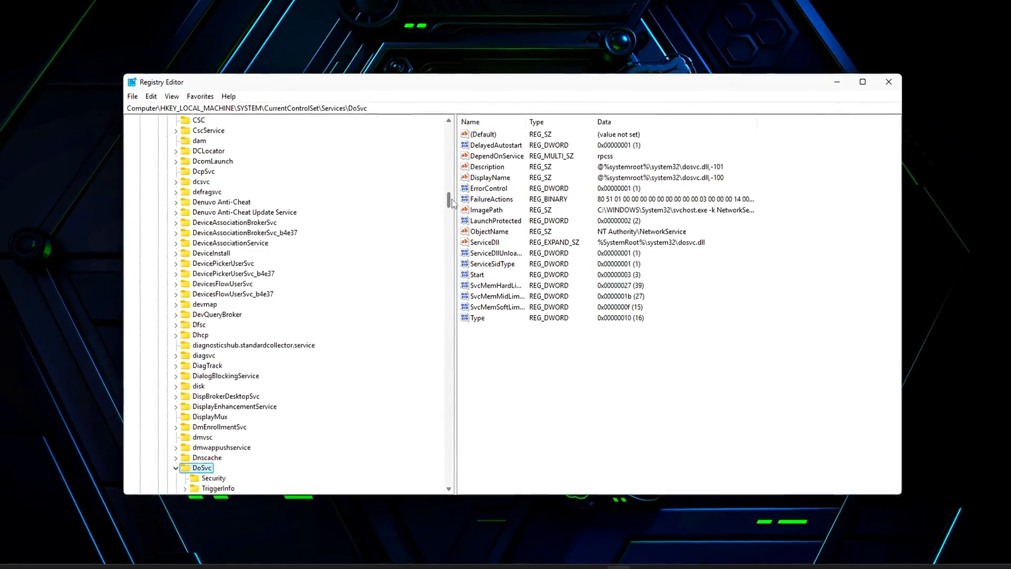
# - Set the DoSvc service's Start value to 4 to disable Delivery Optimization
pyautogui.scroll(-3)
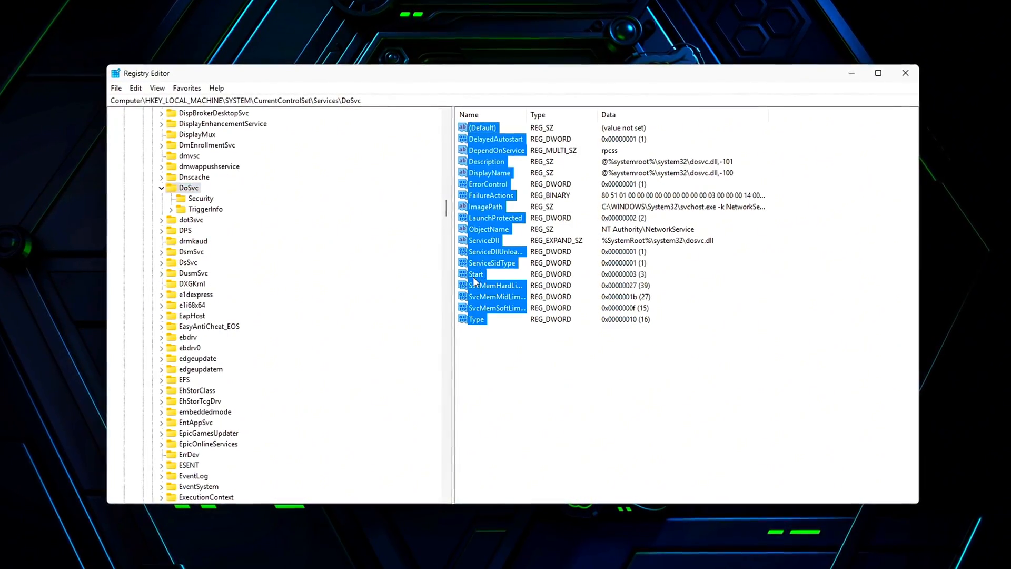
pyautogui.doubleClick(476, 274)
pyautogui.write('4')
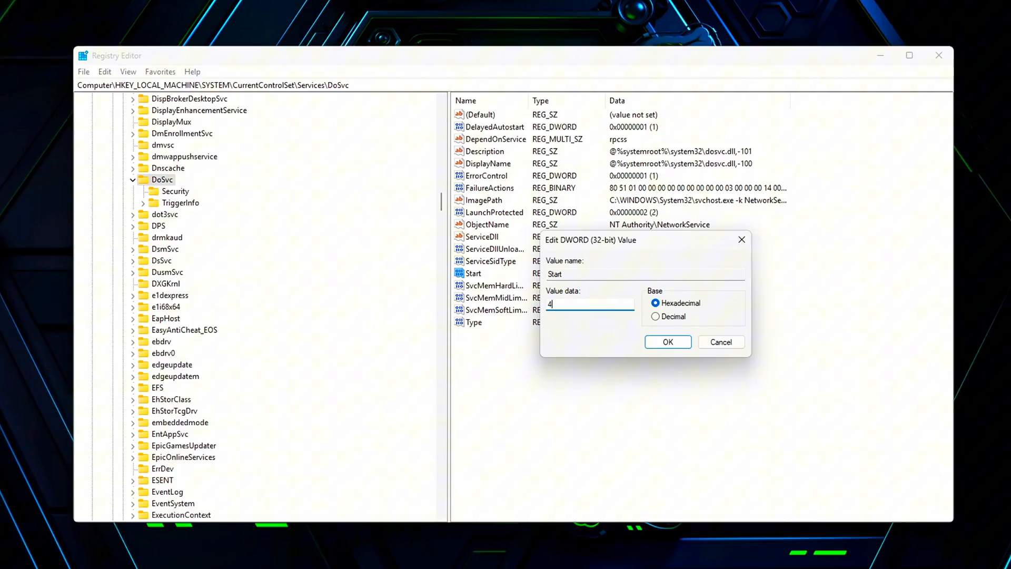
pyautogui.click(667, 341)
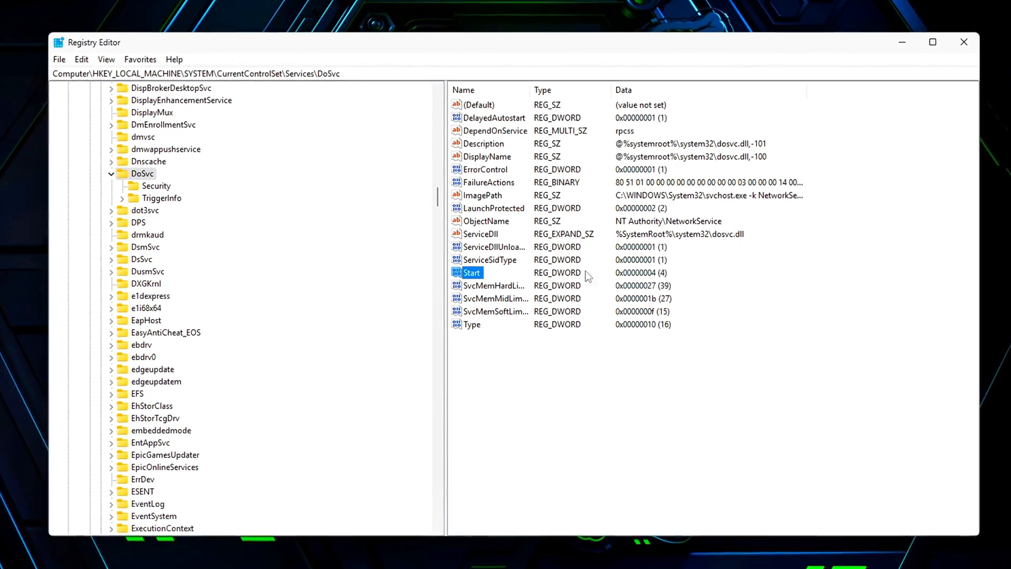
# - Close Registry Editor and relaunch it via regedit from the Run dialog
pyautogui.click(964, 42)
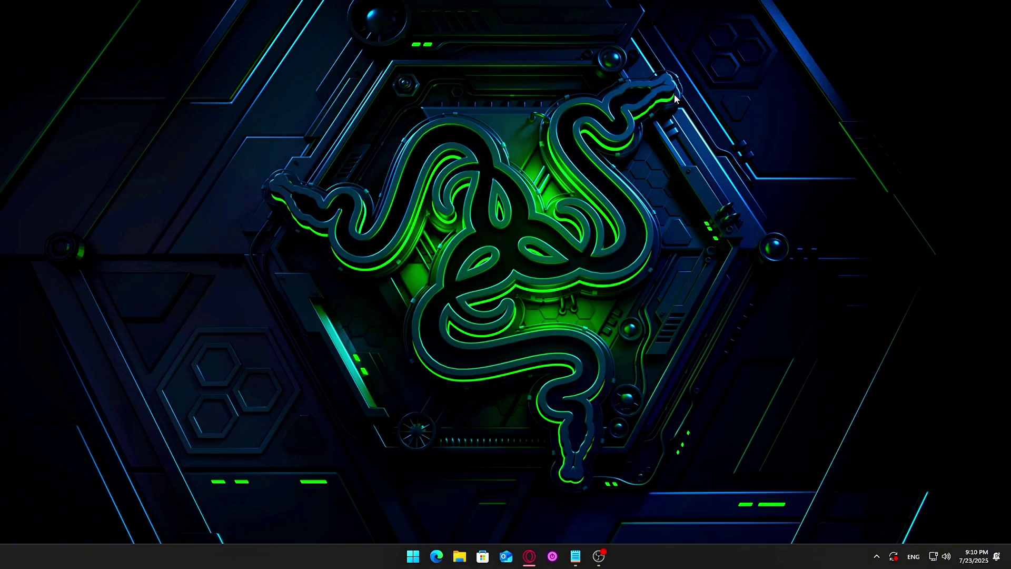
pyautogui.press('Win+r')
pyautogui.write('re')
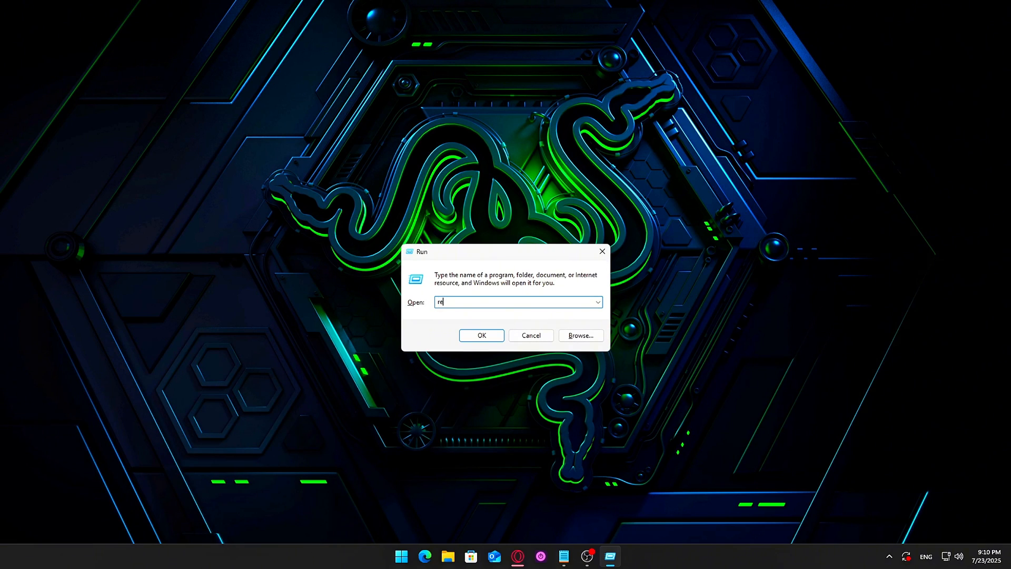
pyautogui.click(481, 336)
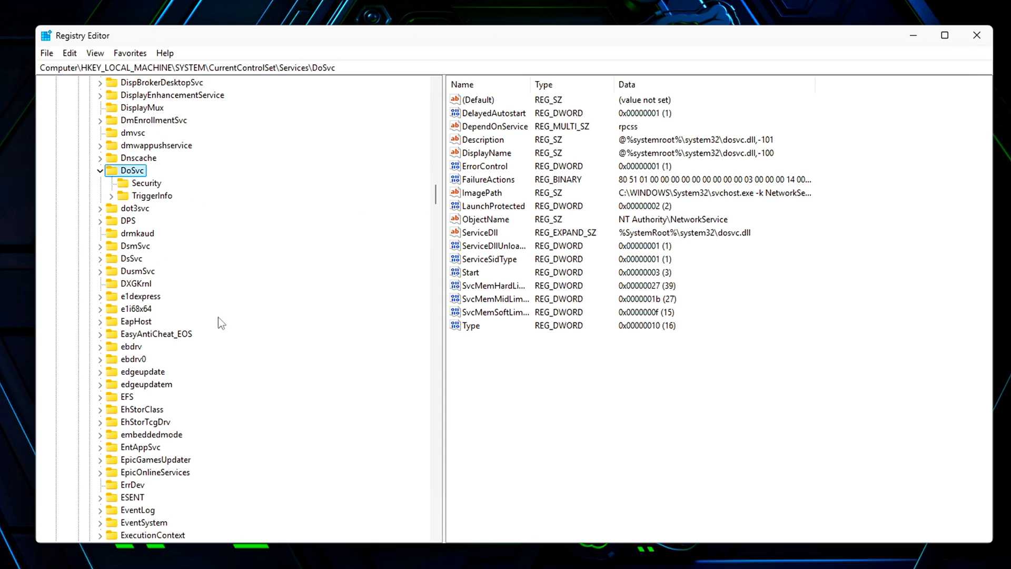
# - Edit DoSvc's Start value from 3 back to 4 and clear the selection
pyautogui.click(470, 271)
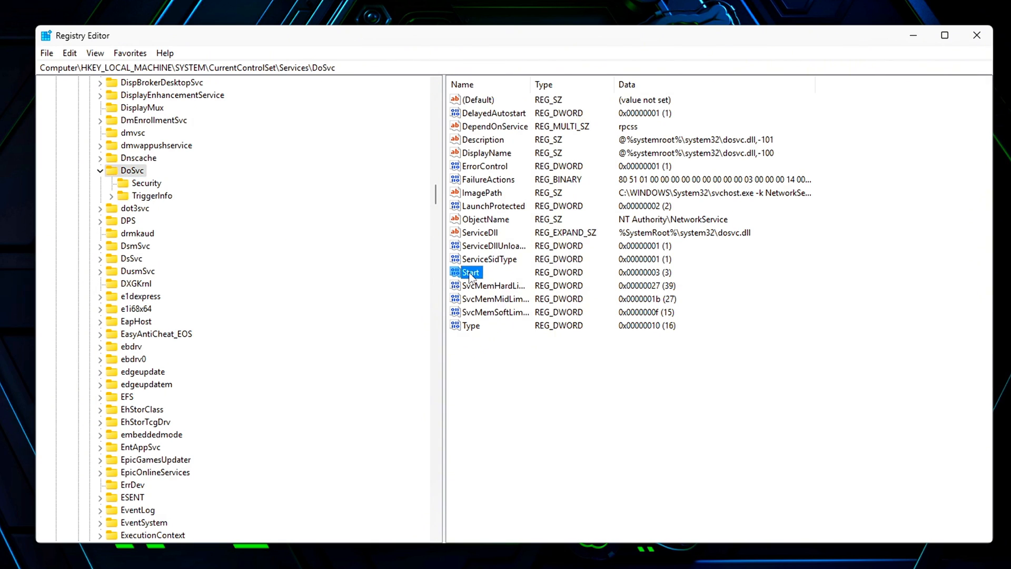
pyautogui.doubleClick(472, 271)
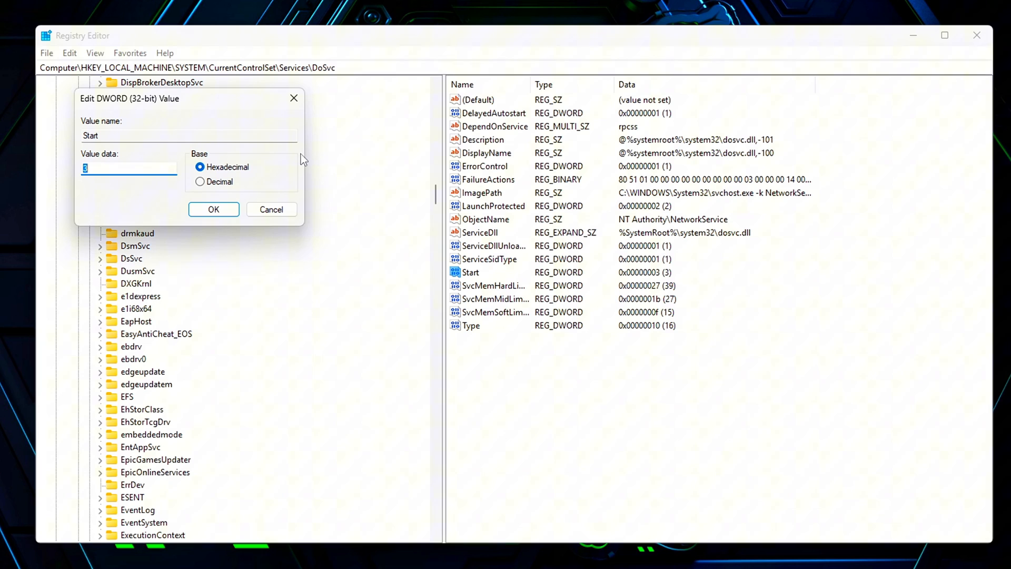
pyautogui.moveTo(238, 117)
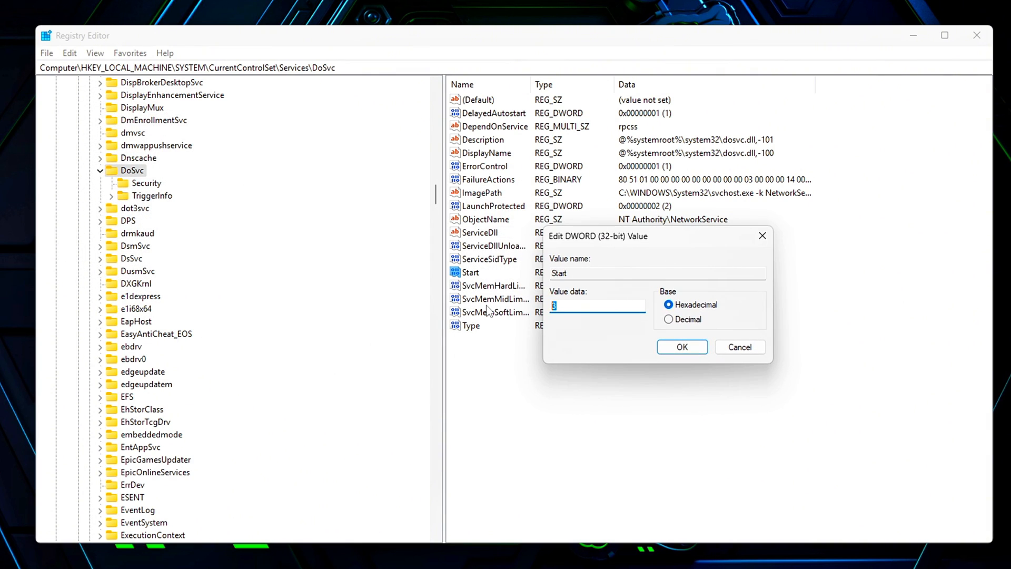
pyautogui.click(682, 347)
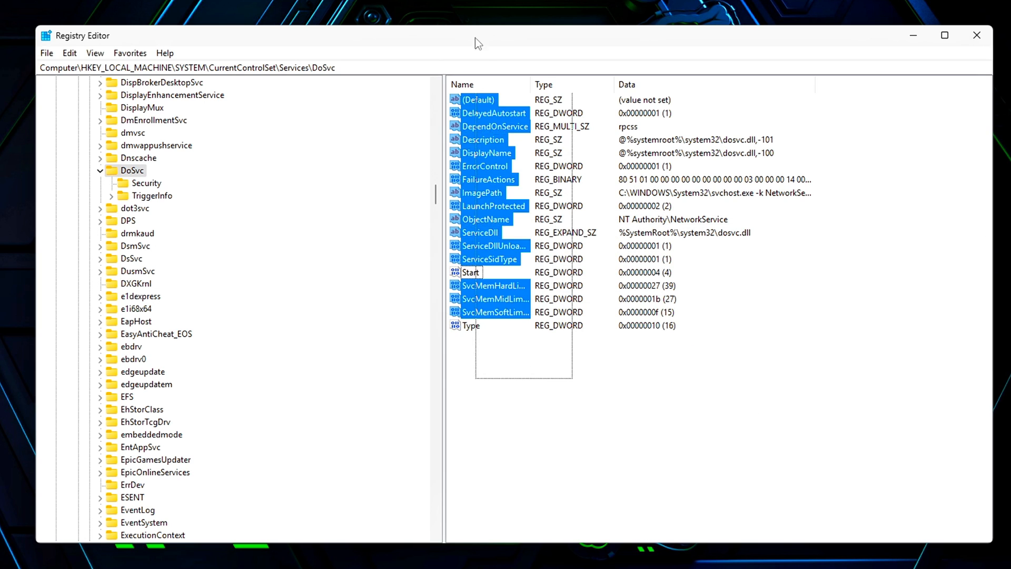
pyautogui.click(471, 272)
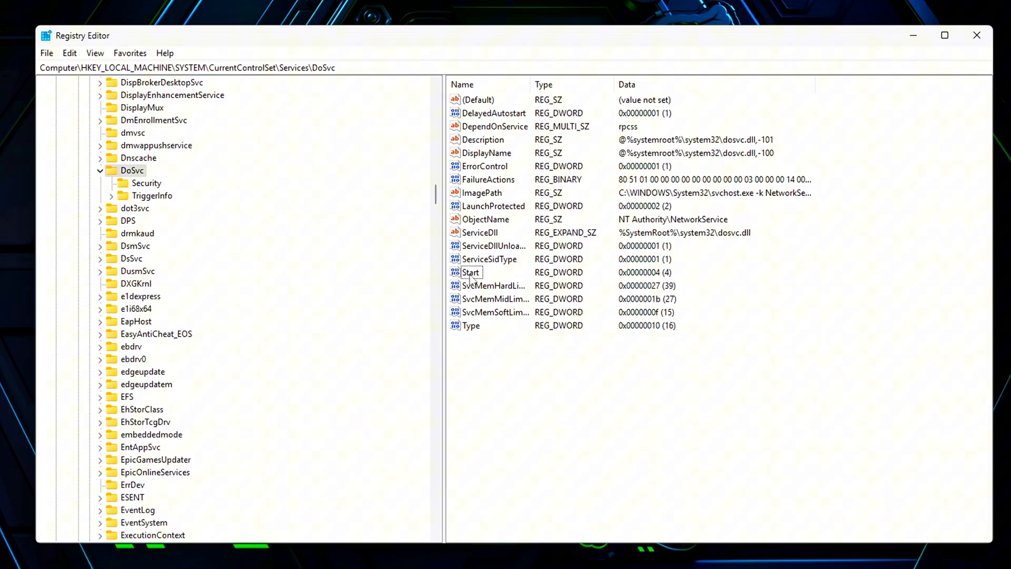
pyautogui.click(471, 271)
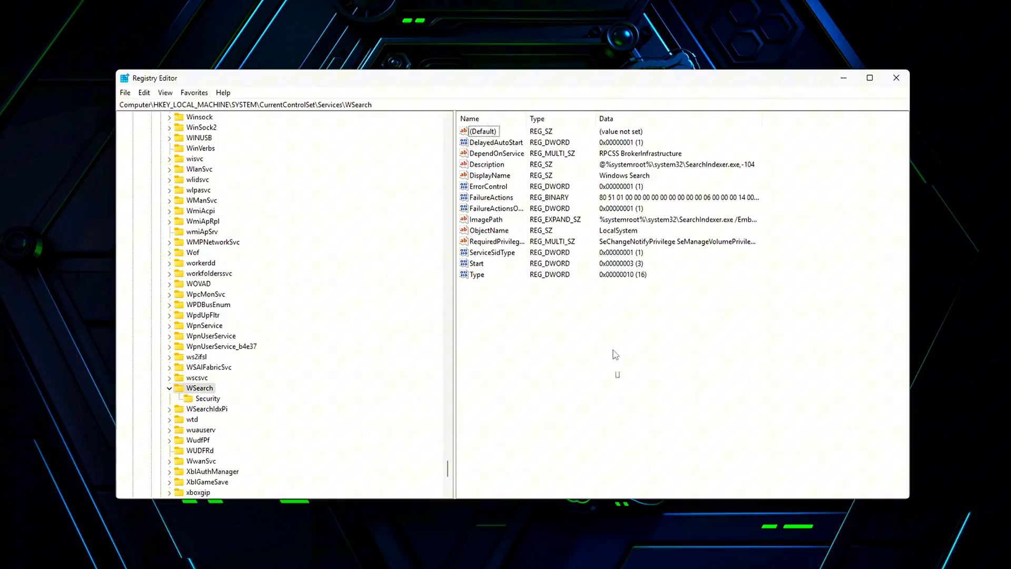
# - Set WSearch's Start value to 4, then close Registry Editor
pyautogui.doubleClick(476, 263)
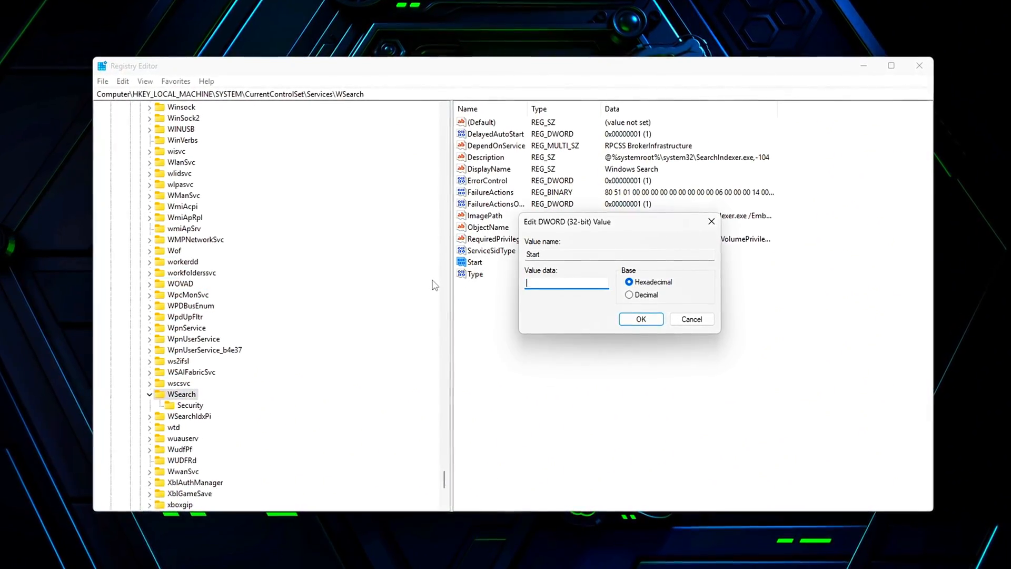
pyautogui.click(640, 319)
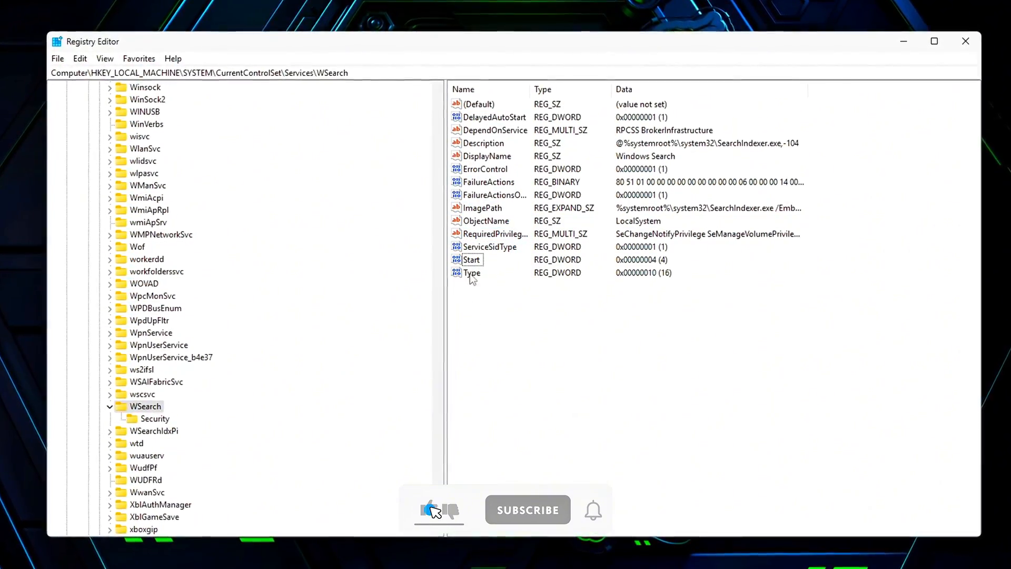
pyautogui.click(964, 41)
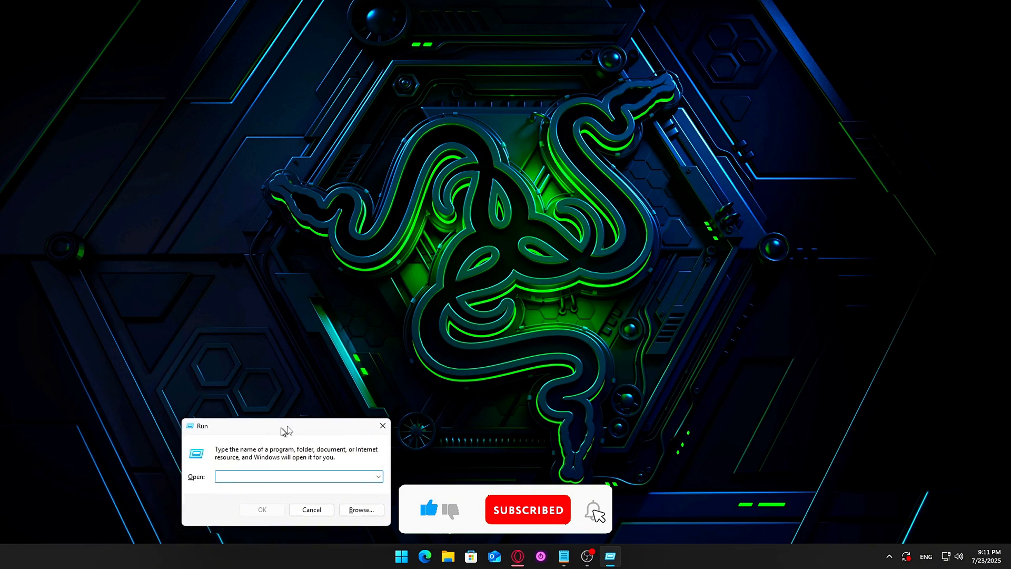
# - Relaunch Registry Editor by running regedit from the Run dialog
pyautogui.write('regedit')
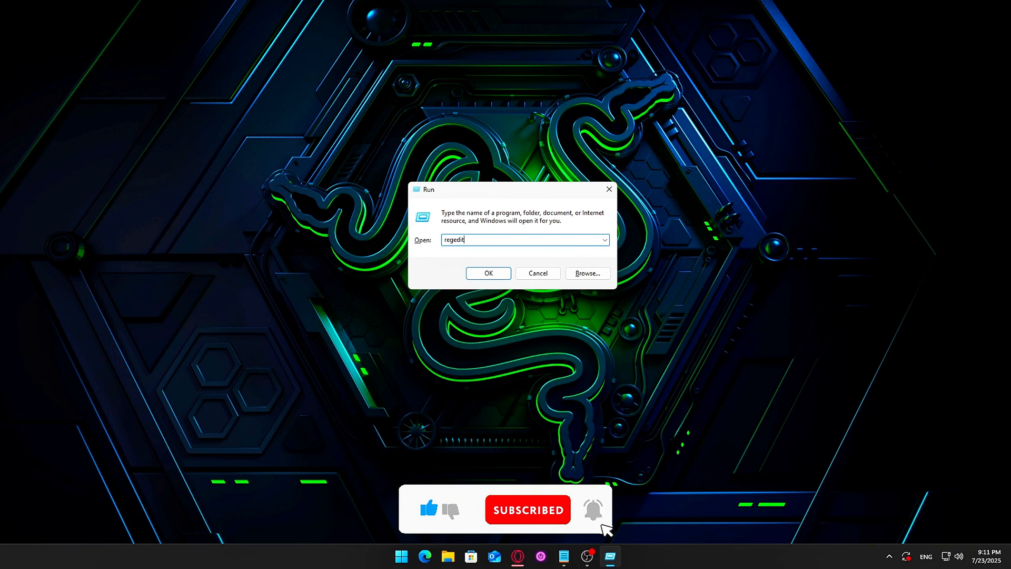
pyautogui.click(489, 273)
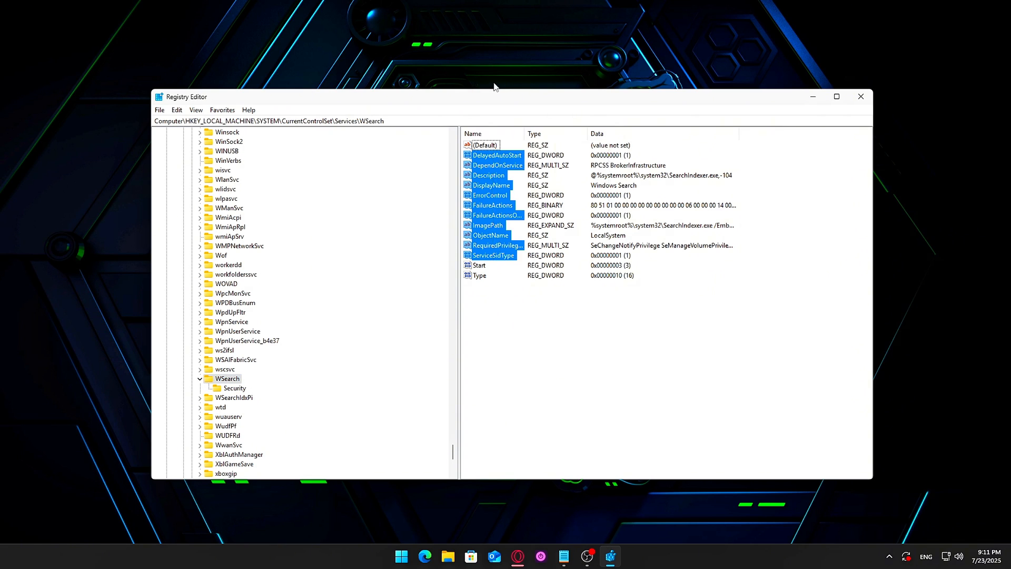
# - Edit WSearch's Start value again, entering 4 and confirming it
pyautogui.doubleClick(479, 265)
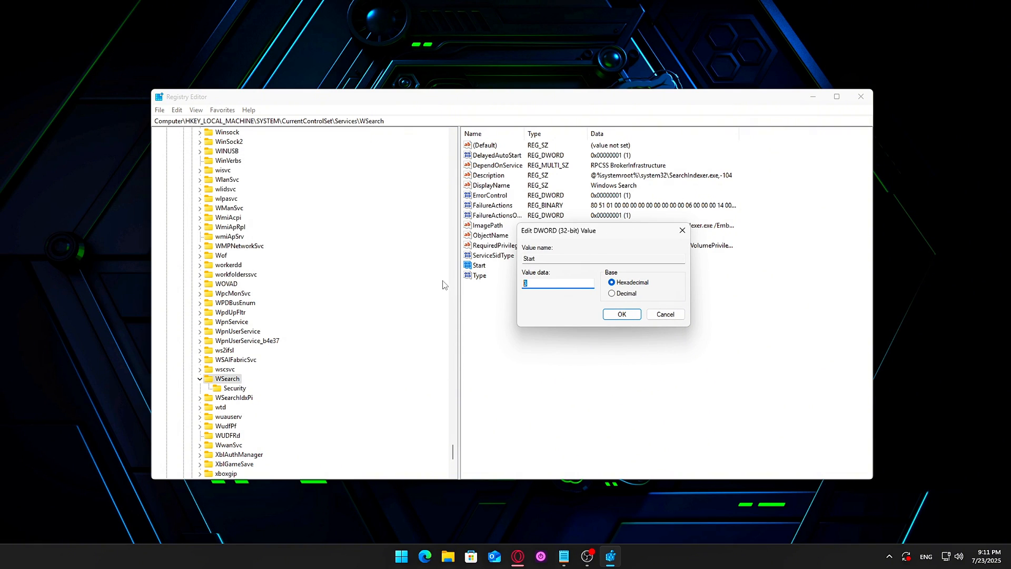
pyautogui.write('4')
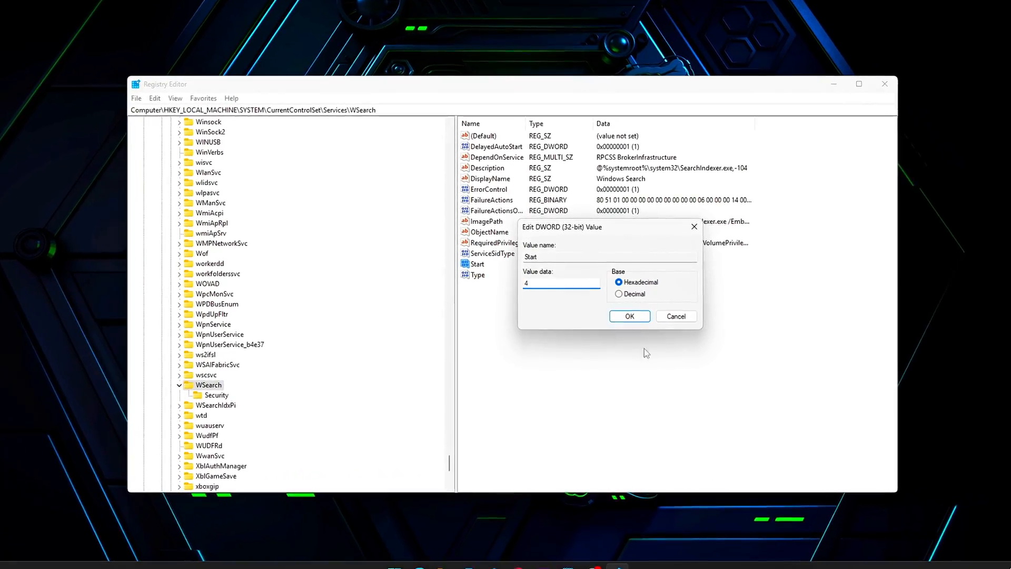
pyautogui.click(628, 316)
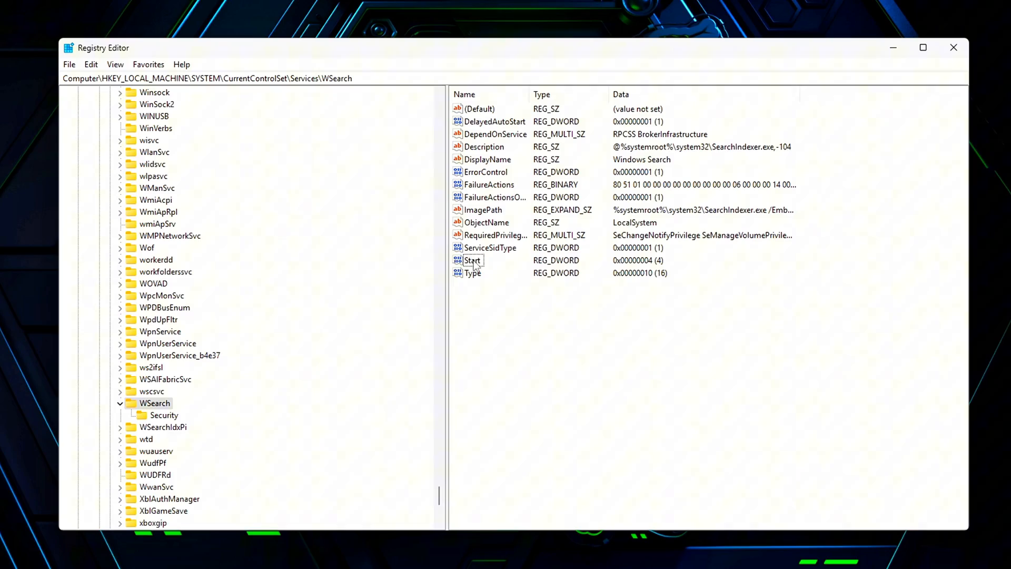
pyautogui.click(472, 260)
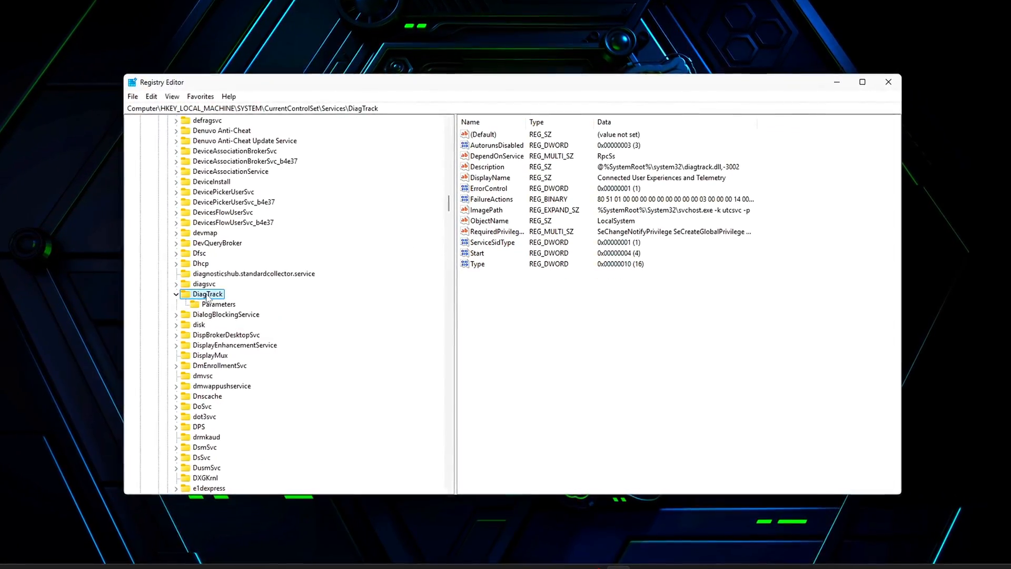
pyautogui.click(476, 253)
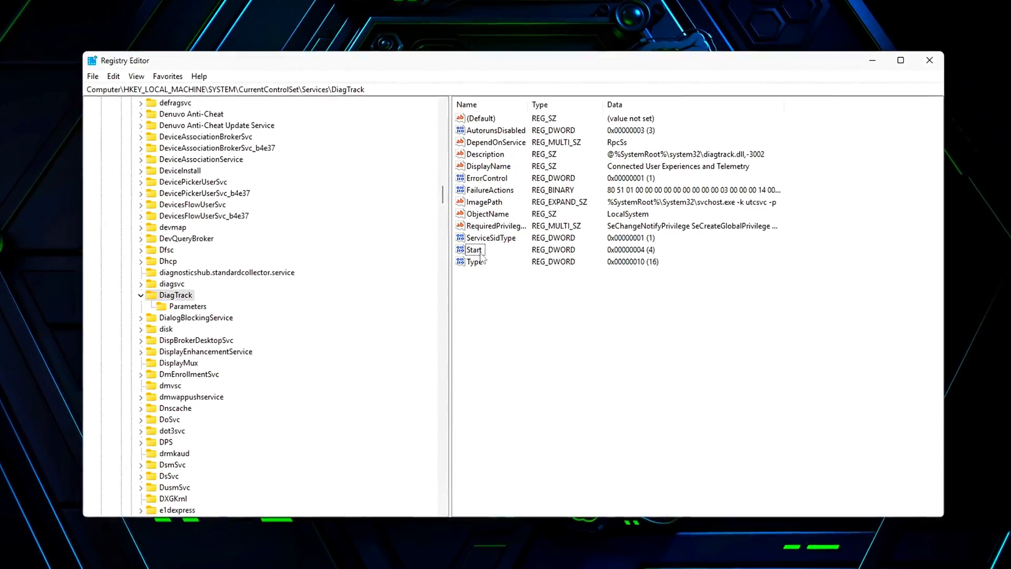
pyautogui.doubleClick(473, 249)
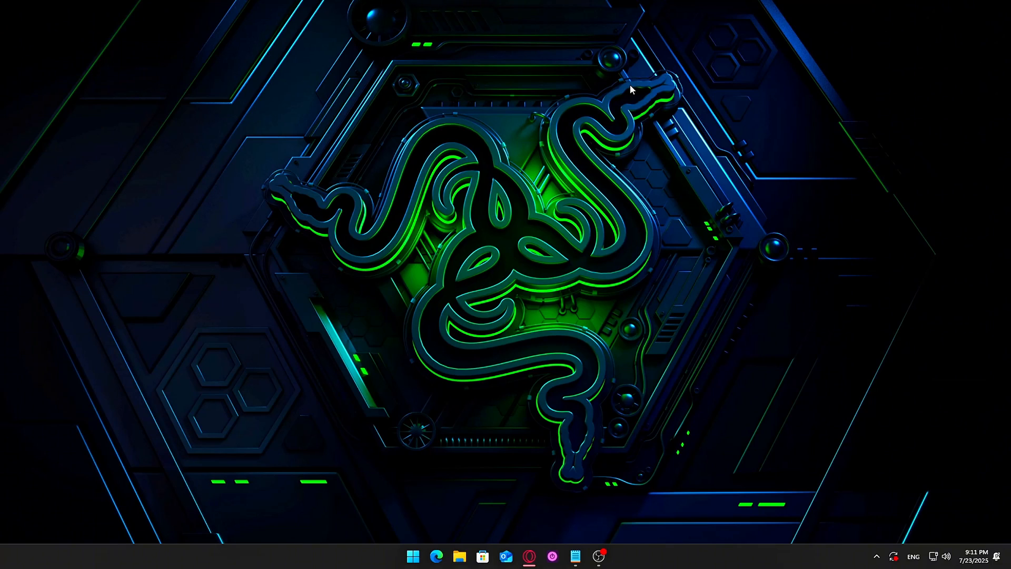
# - Relaunch Registry Editor with regedit from the Win+R Run dialog
pyautogui.press('Win+r')
pyautogui.write('reg')
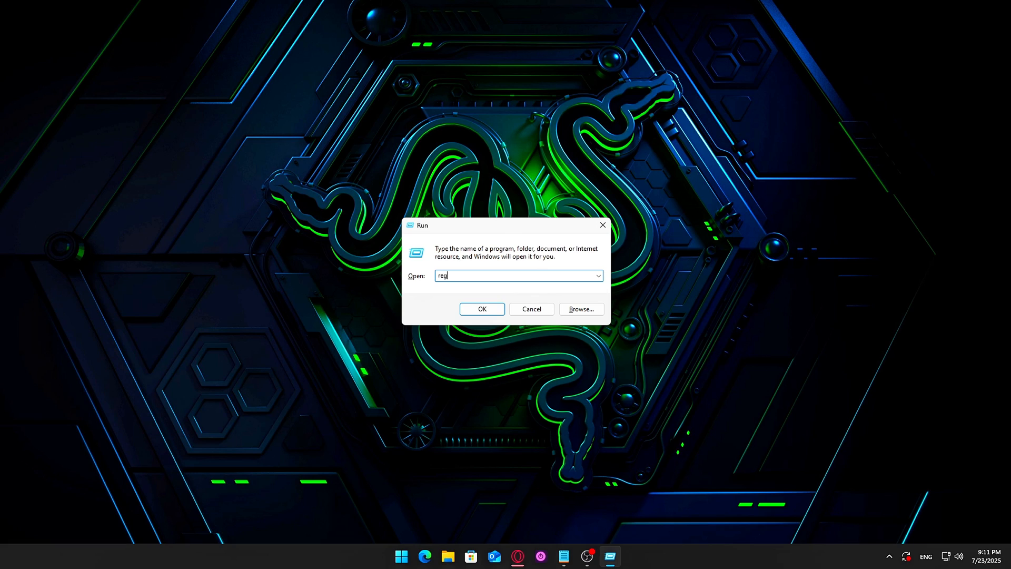
pyautogui.click(482, 310)
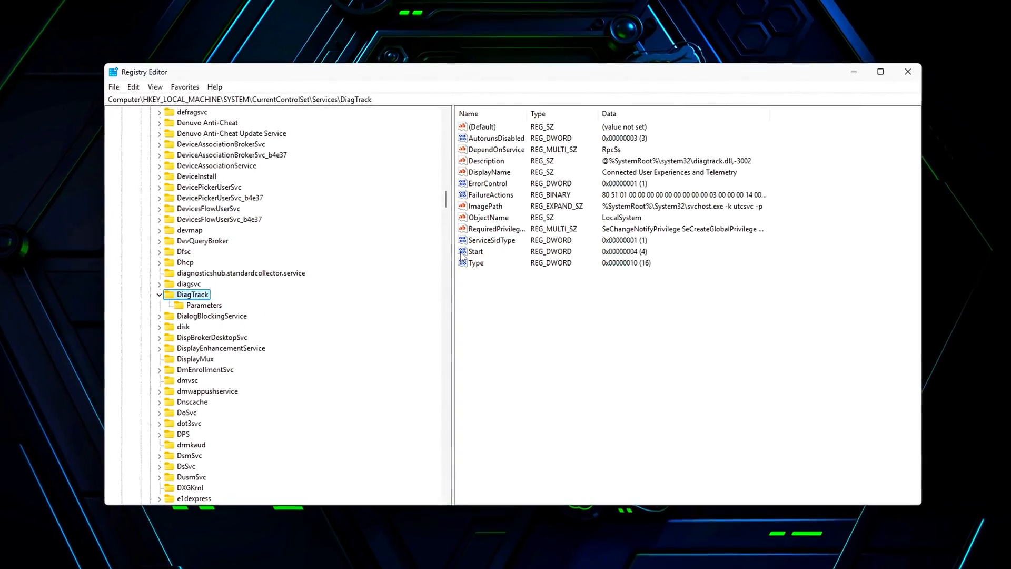
pyautogui.doubleClick(476, 251)
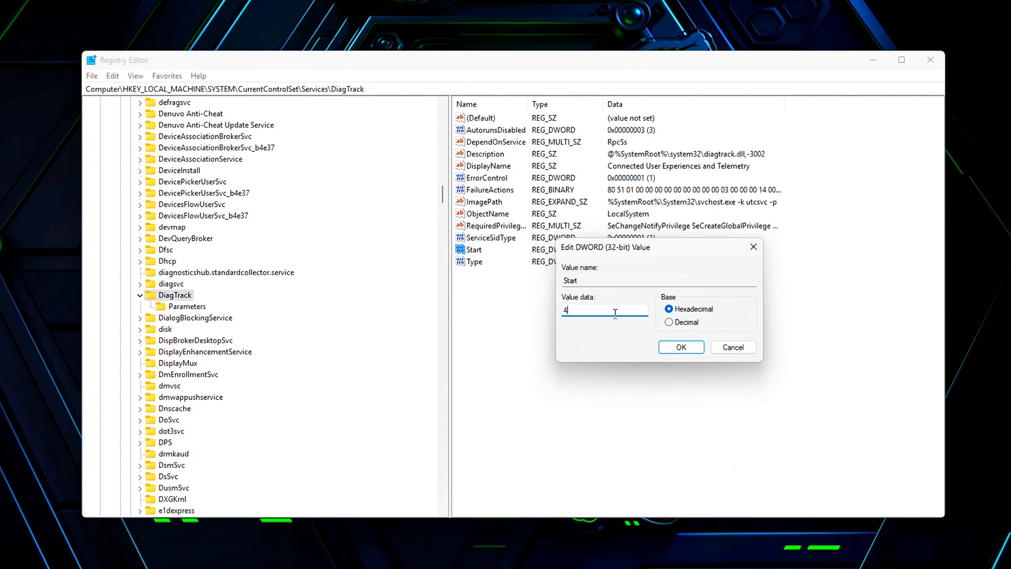
pyautogui.click(680, 347)
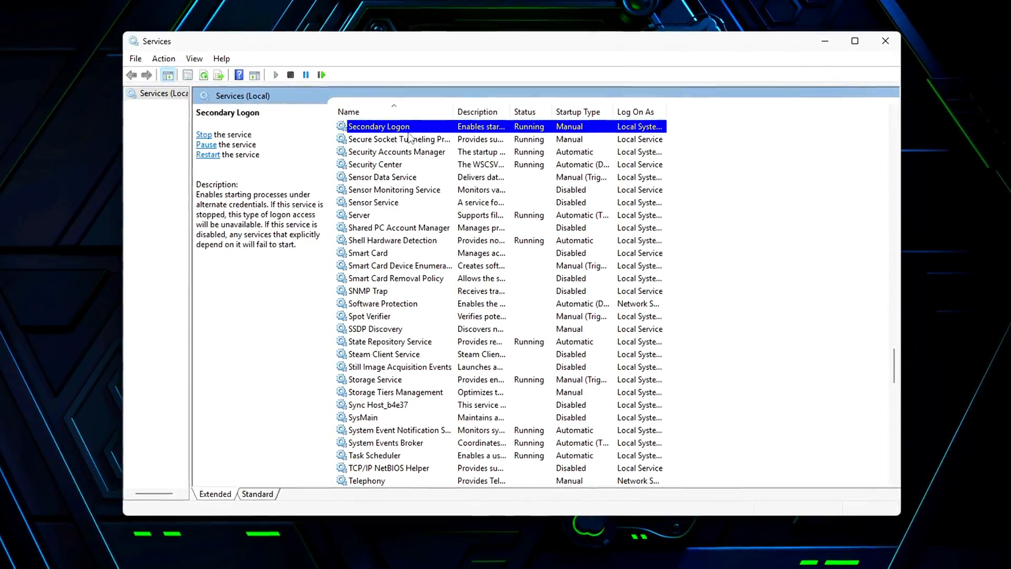
# - Select Print Spooler and choose Disabled as its startup type
pyautogui.click(400, 228)
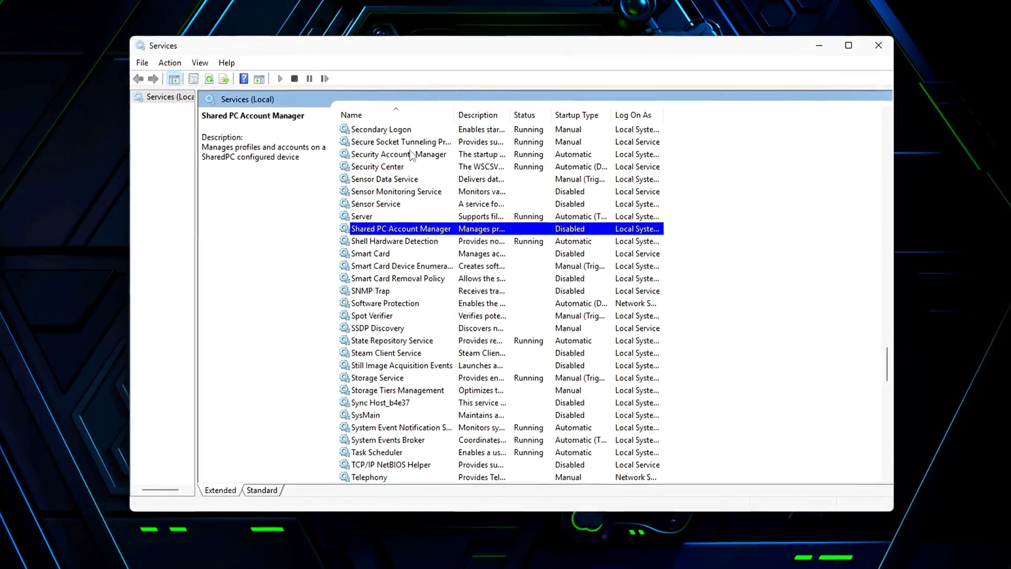
pyautogui.click(377, 377)
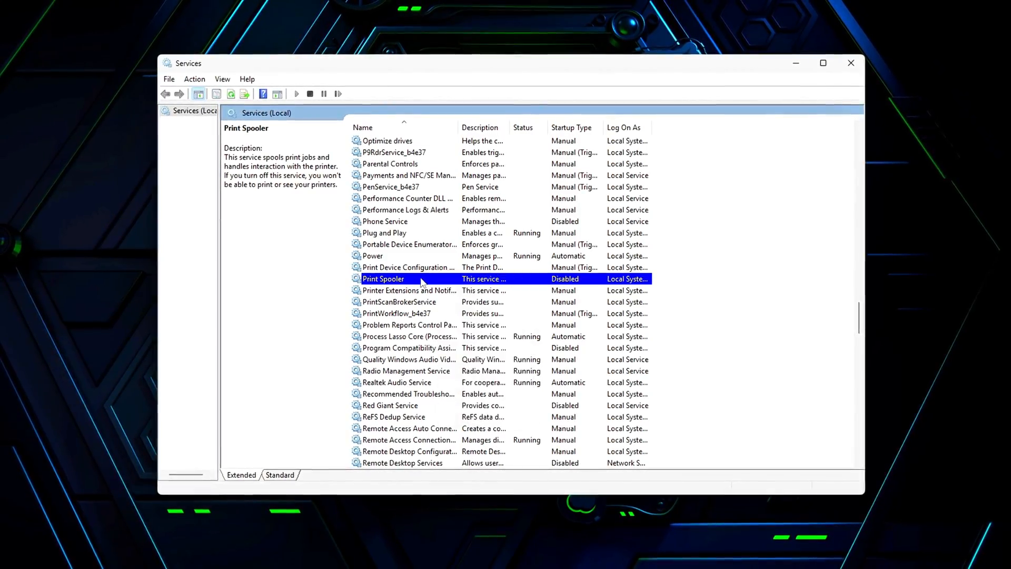
pyautogui.click(535, 269)
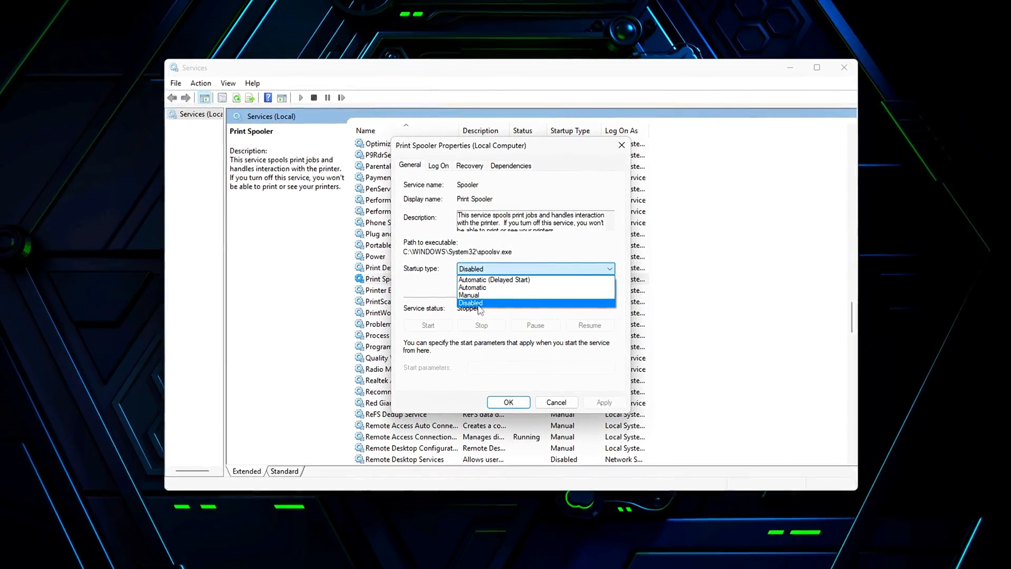
pyautogui.click(470, 302)
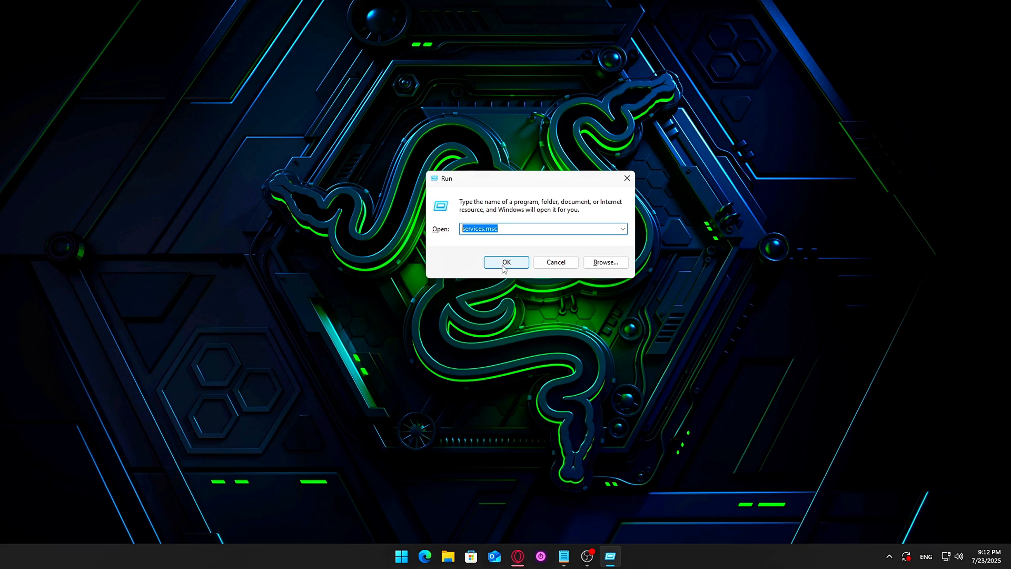
# - Relaunch Services and view Print Spooler's properties showing Disabled and Stopped
pyautogui.click(505, 263)
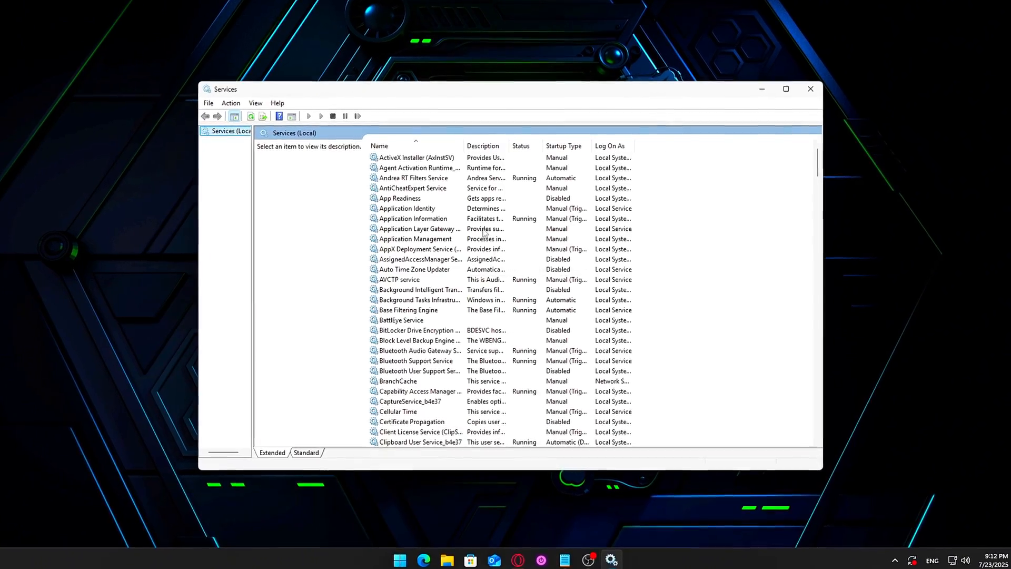
pyautogui.click(410, 158)
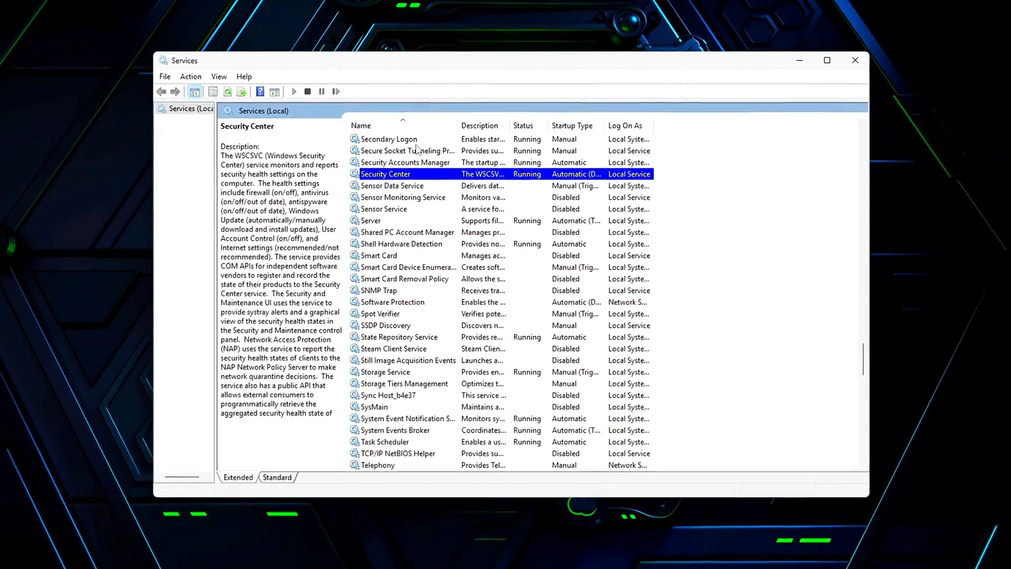
pyautogui.click(379, 291)
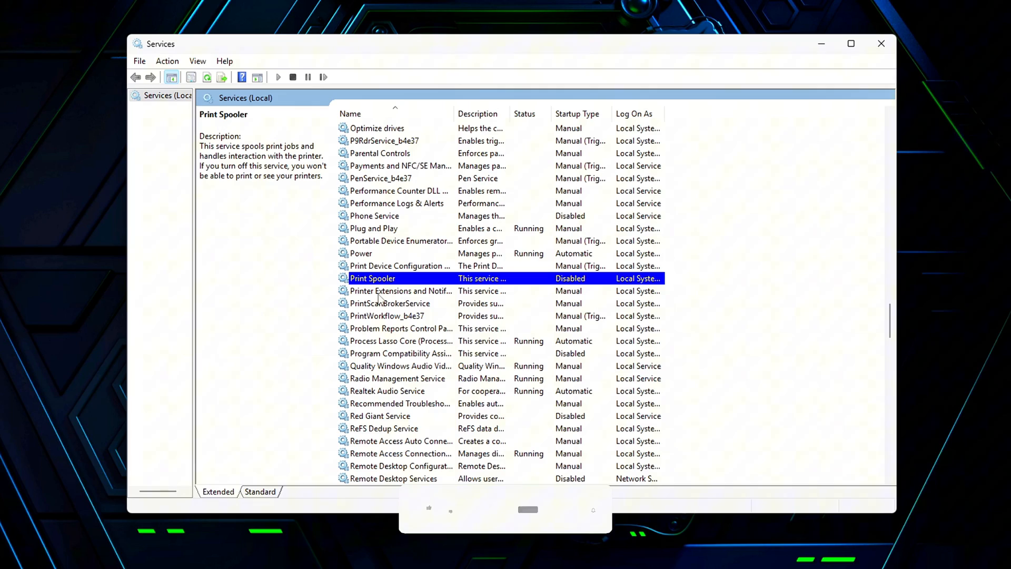
pyautogui.doubleClick(372, 278)
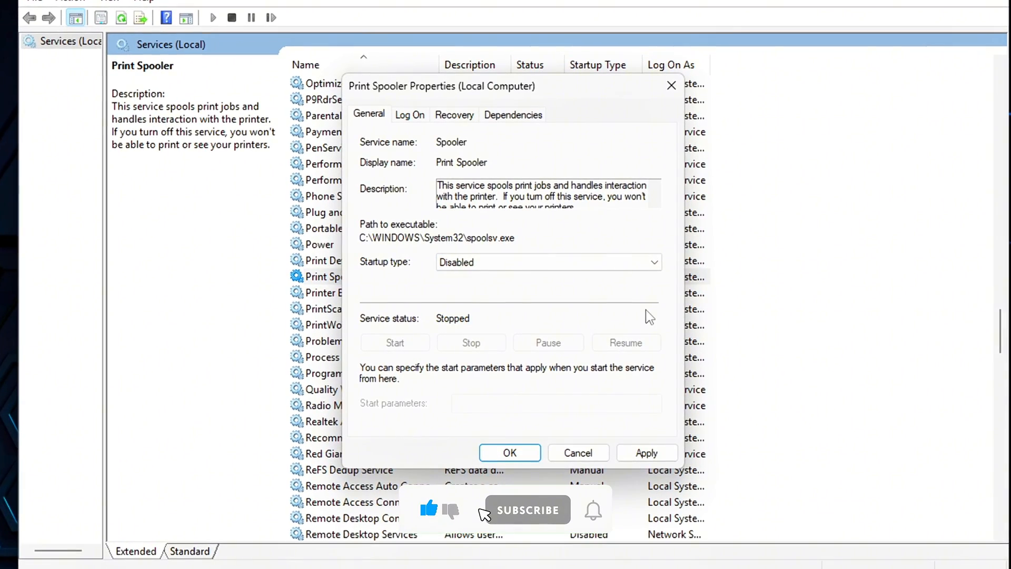
pyautogui.click(527, 509)
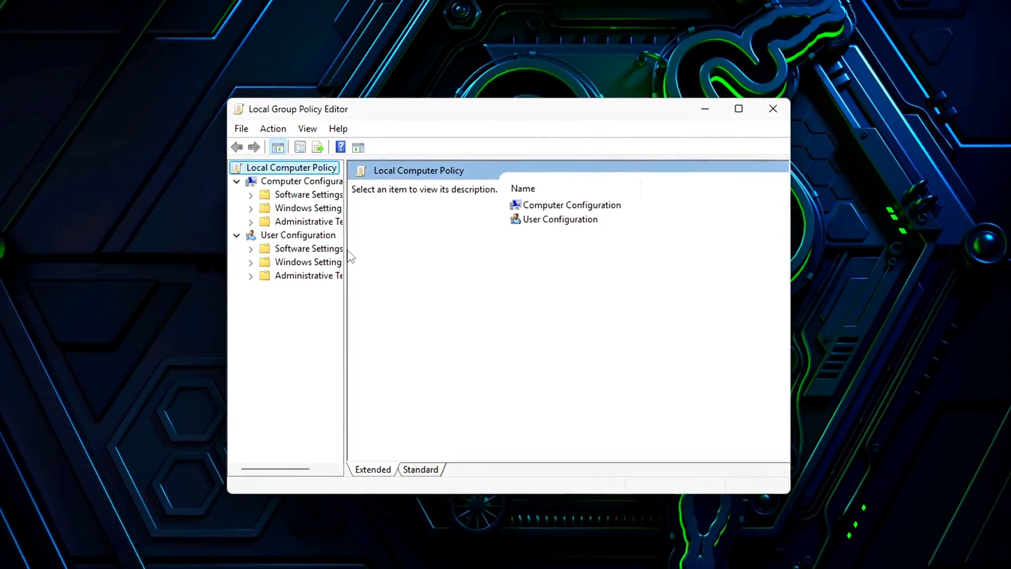
# - Browse Computer Configuration > Administrative Templates > Network toward the DNS Client settings
pyautogui.click(301, 181)
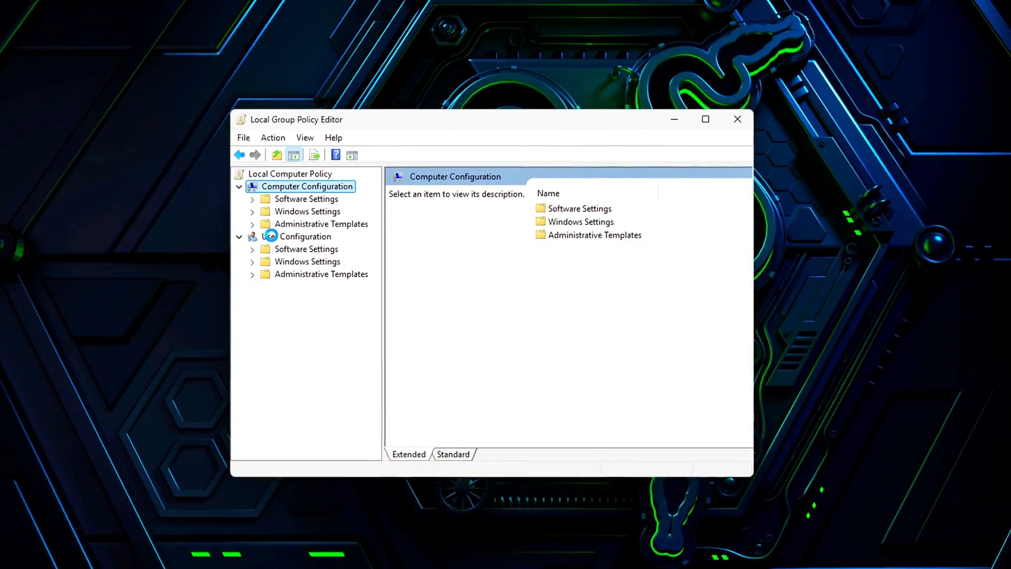
pyautogui.click(252, 224)
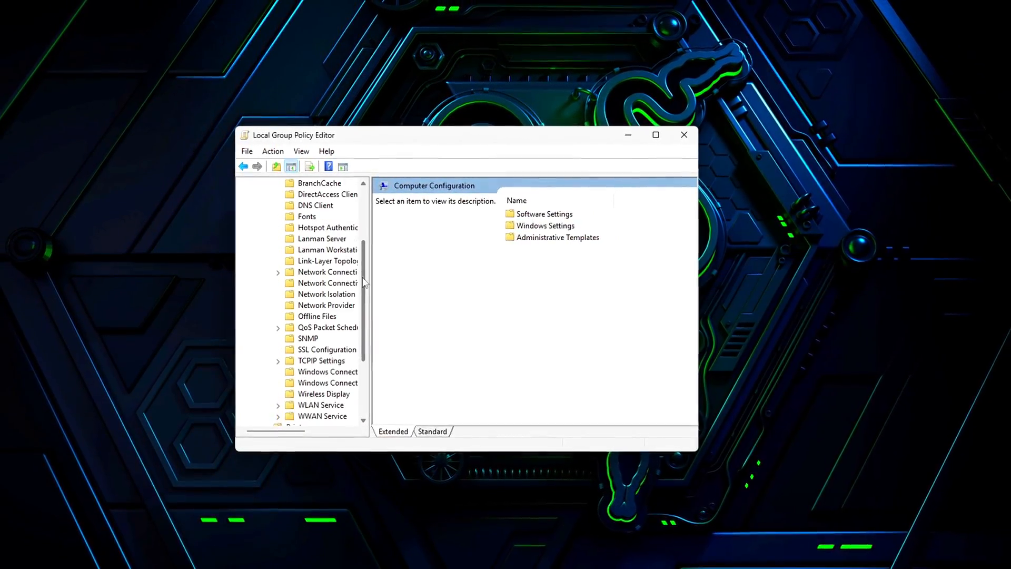
pyautogui.click(314, 205)
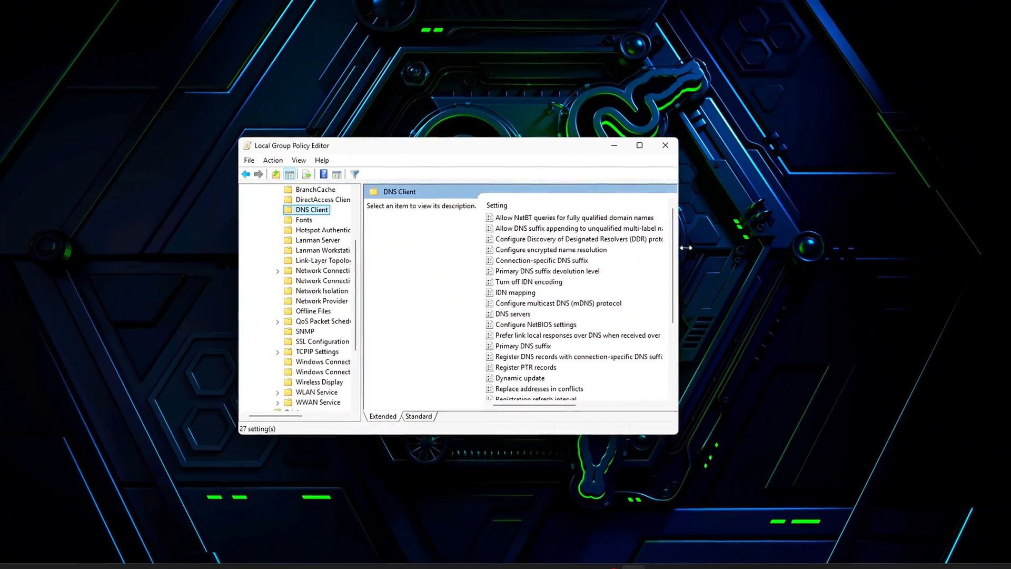
pyautogui.scroll(-3)
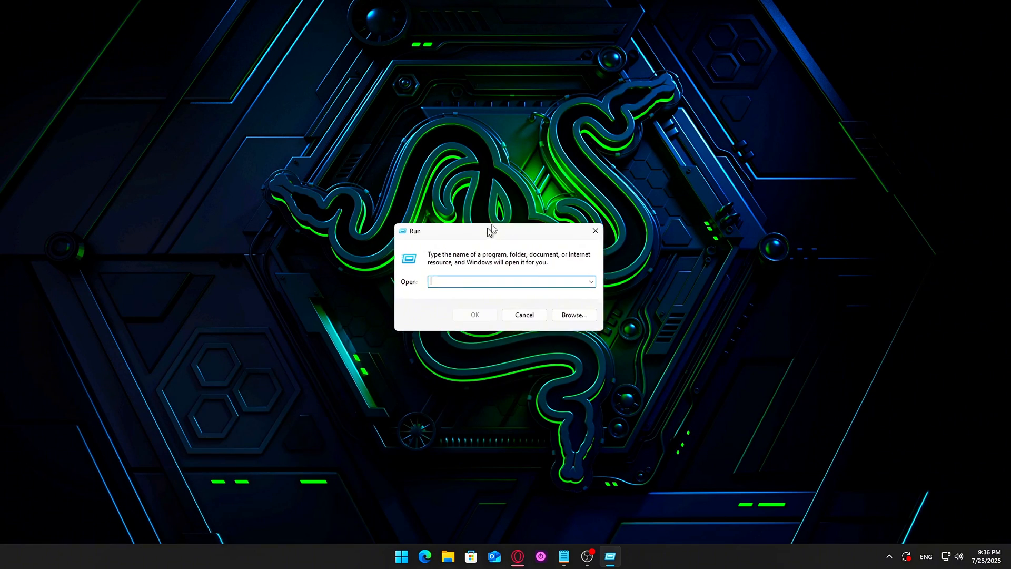
# - Relaunch gpedit.msc and reach the DNS Client policy folder under Administrative Templates > Network
pyautogui.write('gpedit.msc')
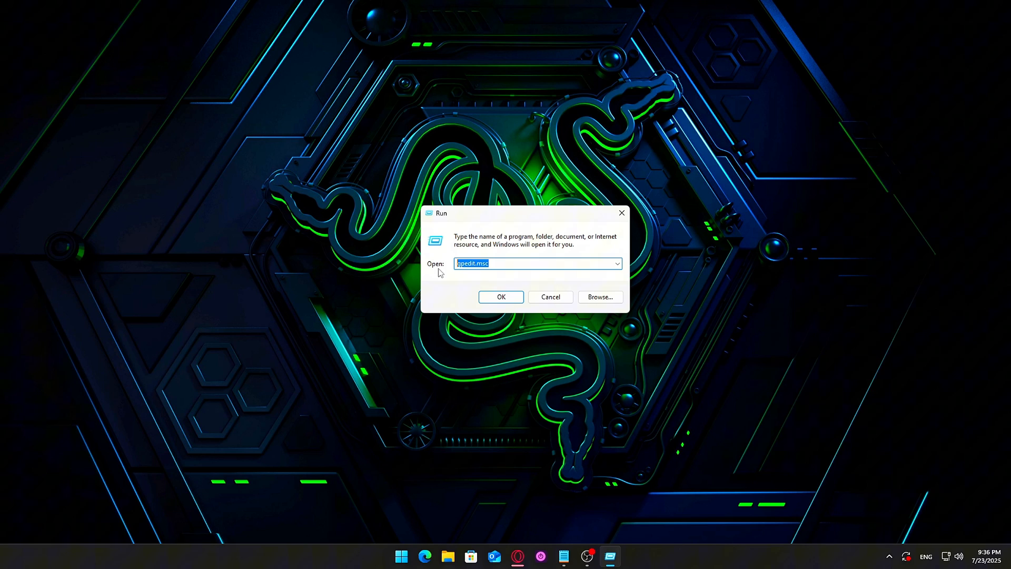
pyautogui.click(502, 297)
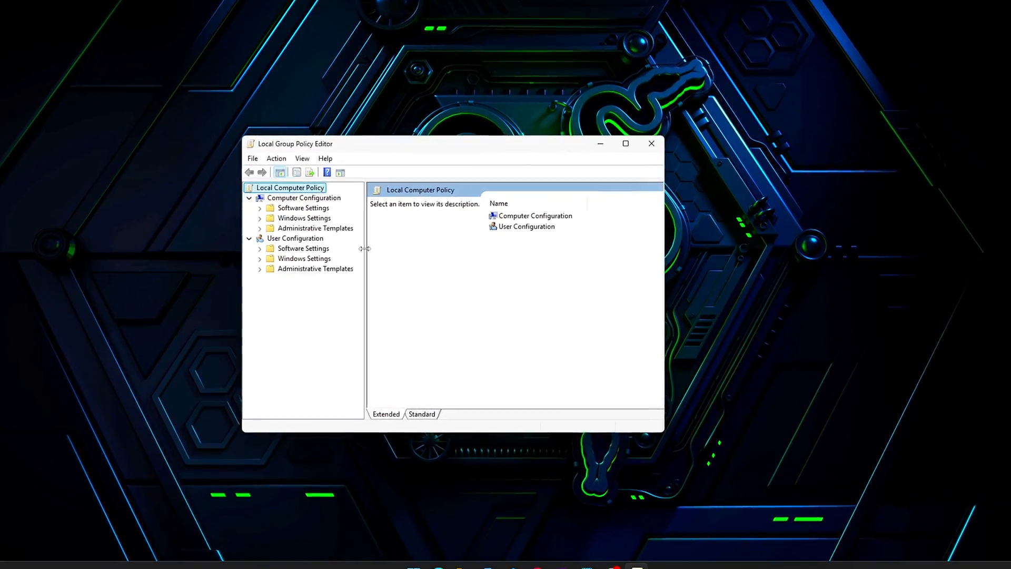
pyautogui.click(303, 198)
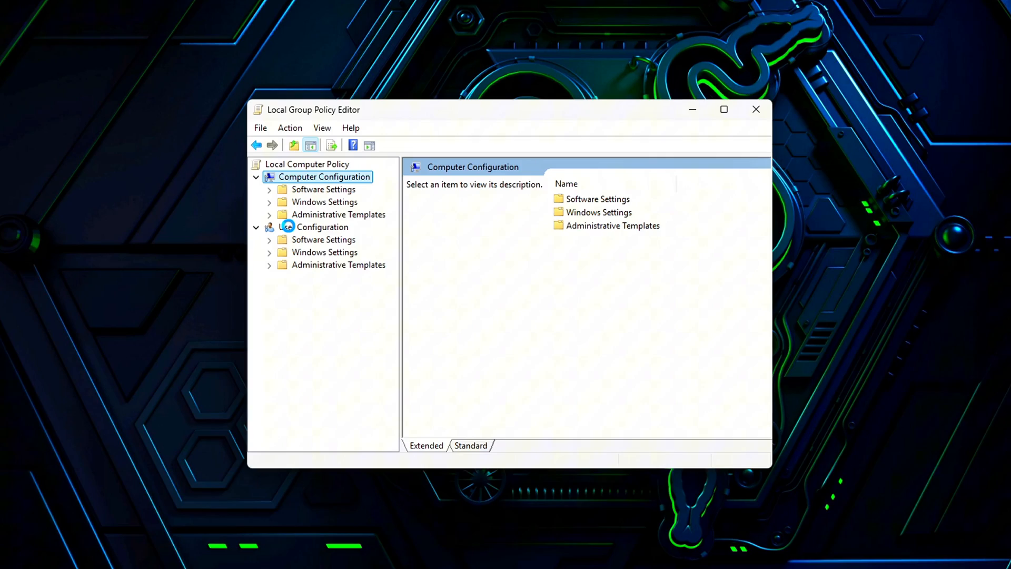
pyautogui.click(268, 215)
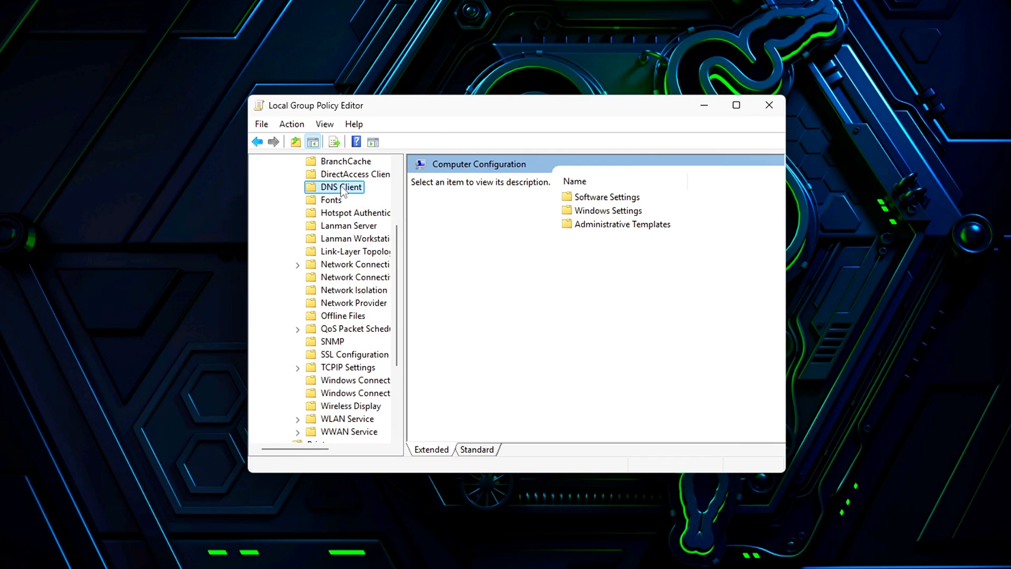
pyautogui.doubleClick(339, 188)
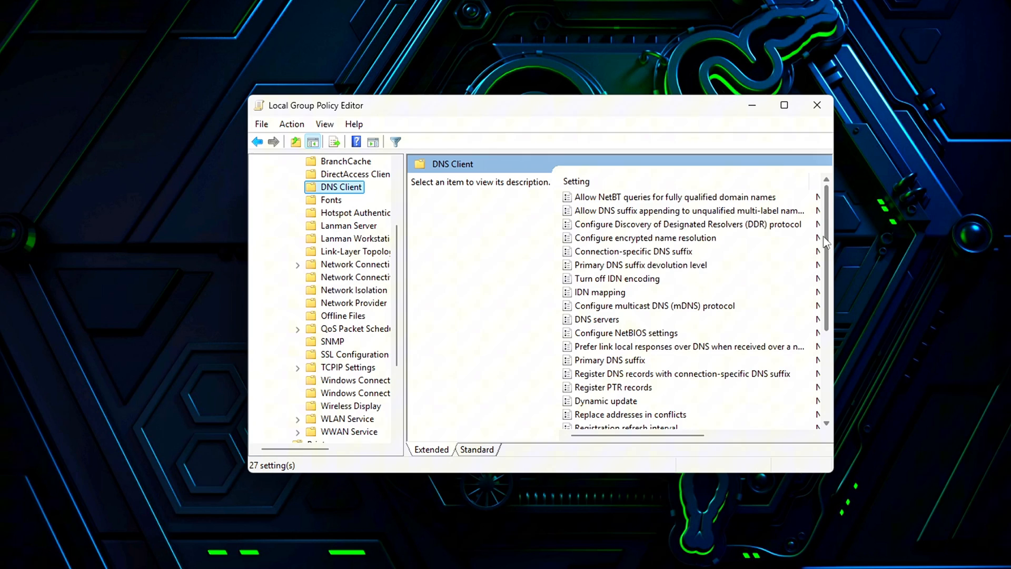
pyautogui.scroll(-3)
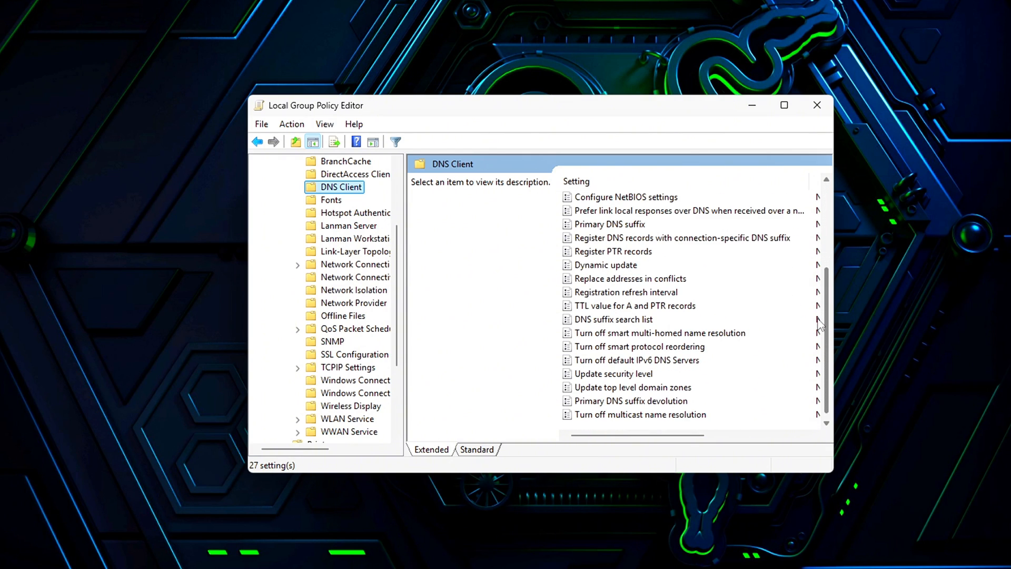
# - Bring up the Turn off smart multi-homed name resolution policy, set to Enabled
pyautogui.click(659, 333)
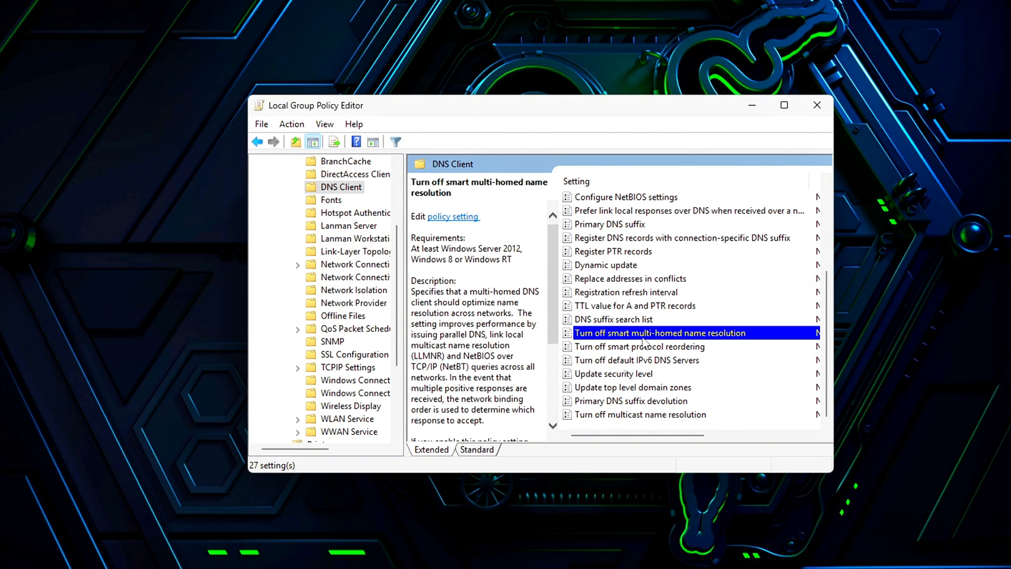
pyautogui.doubleClick(659, 332)
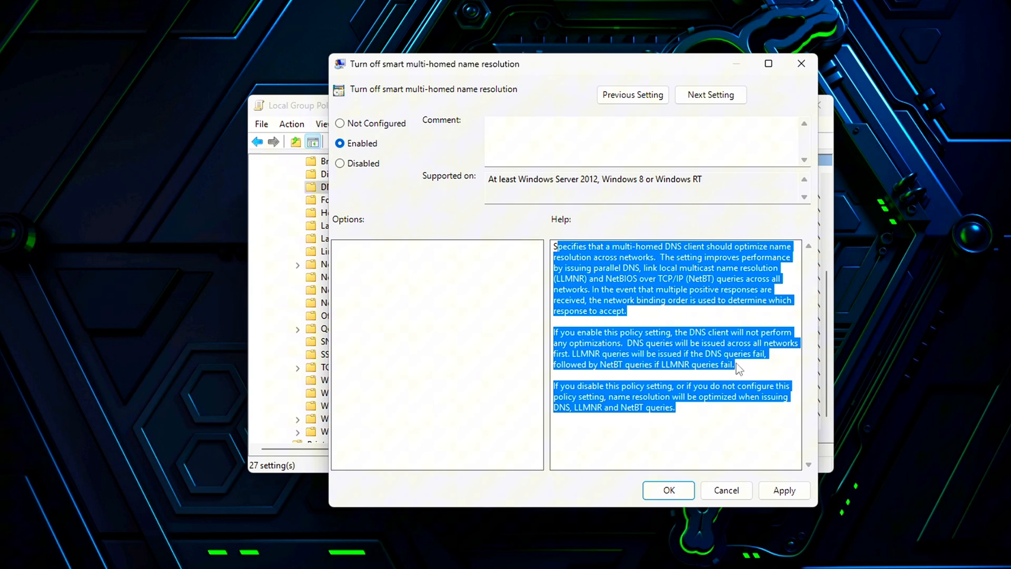
pyautogui.moveTo(779, 407)
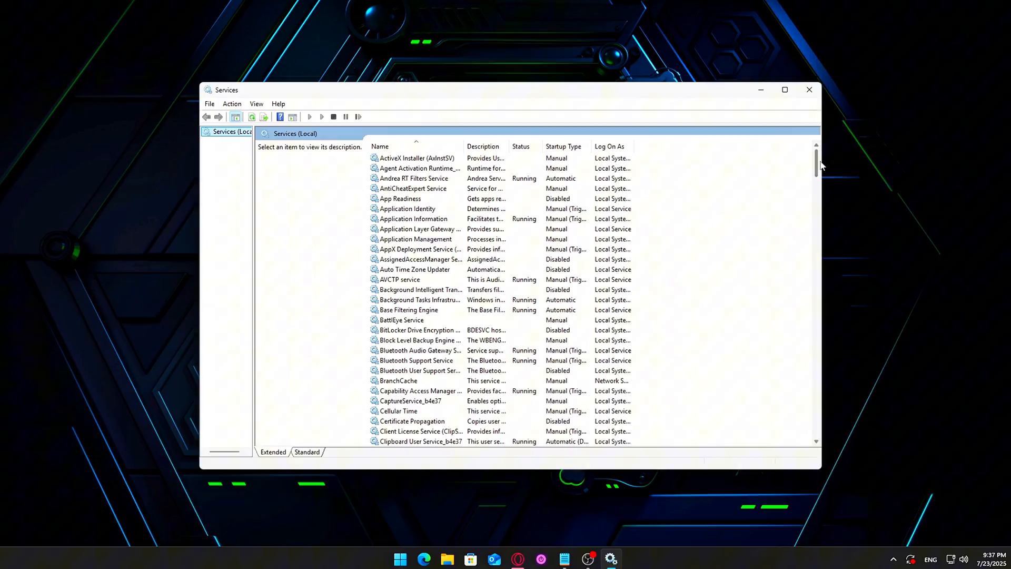
# - Scroll down the Services (Local) list toward the Windows services
pyautogui.scroll(-3)
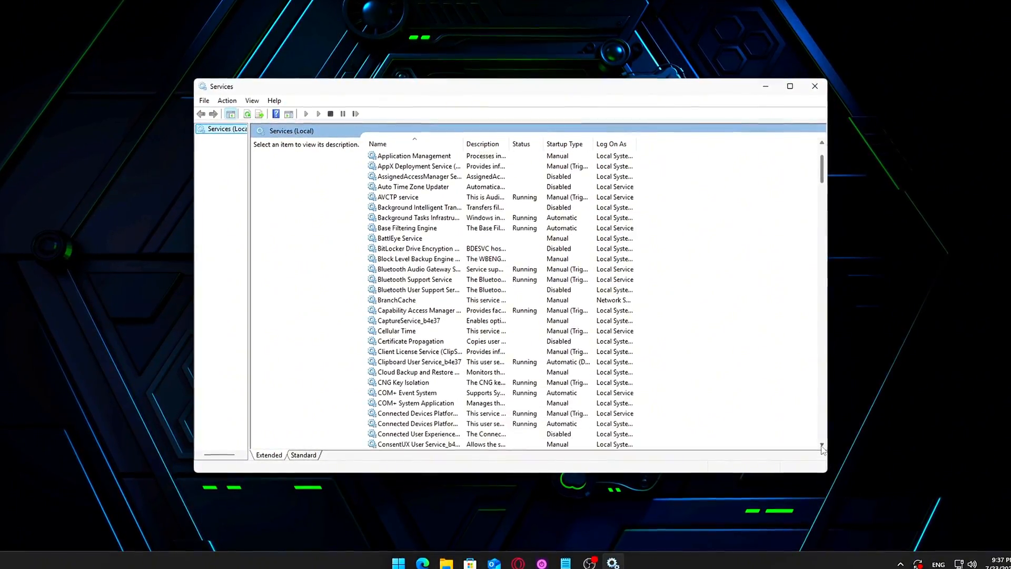
pyautogui.scroll(-3)
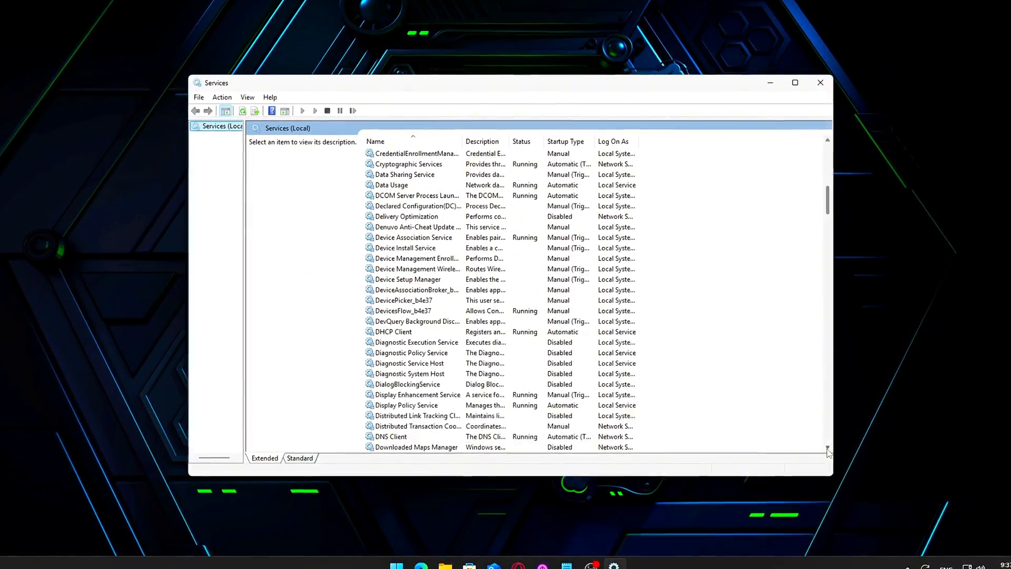
pyautogui.scroll(-3)
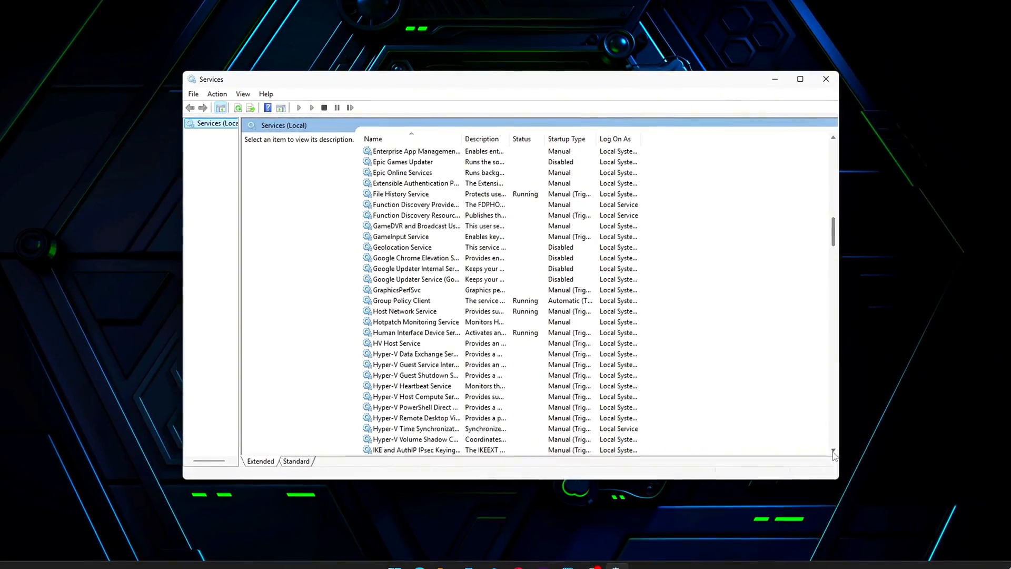
pyautogui.scroll(-3)
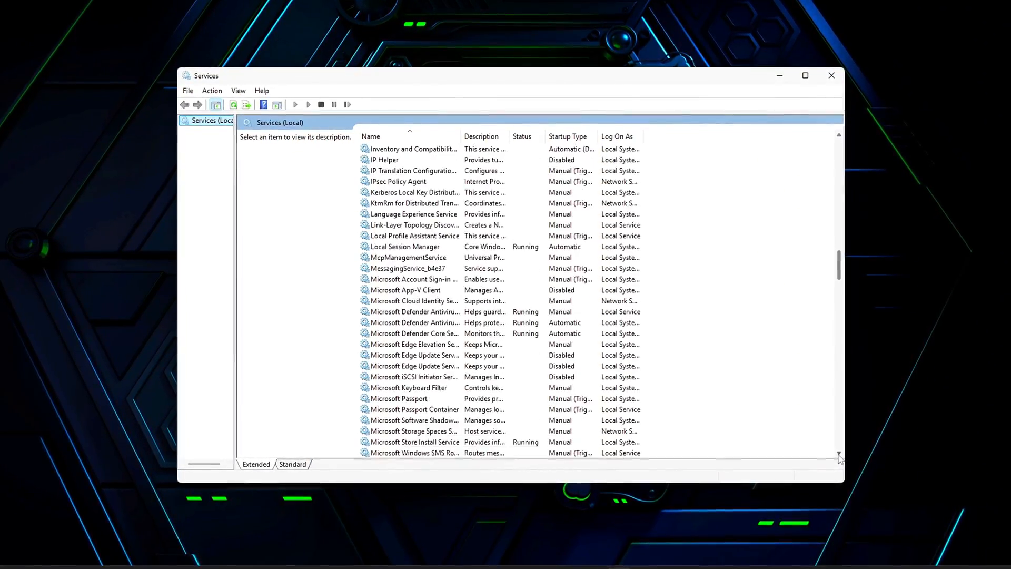
pyautogui.scroll(-3)
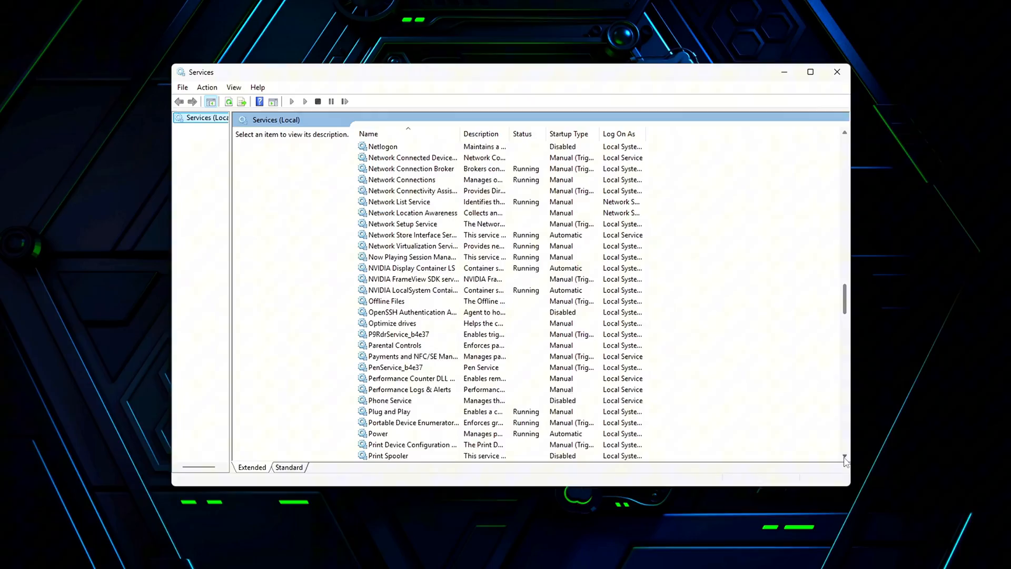
pyautogui.scroll(-3)
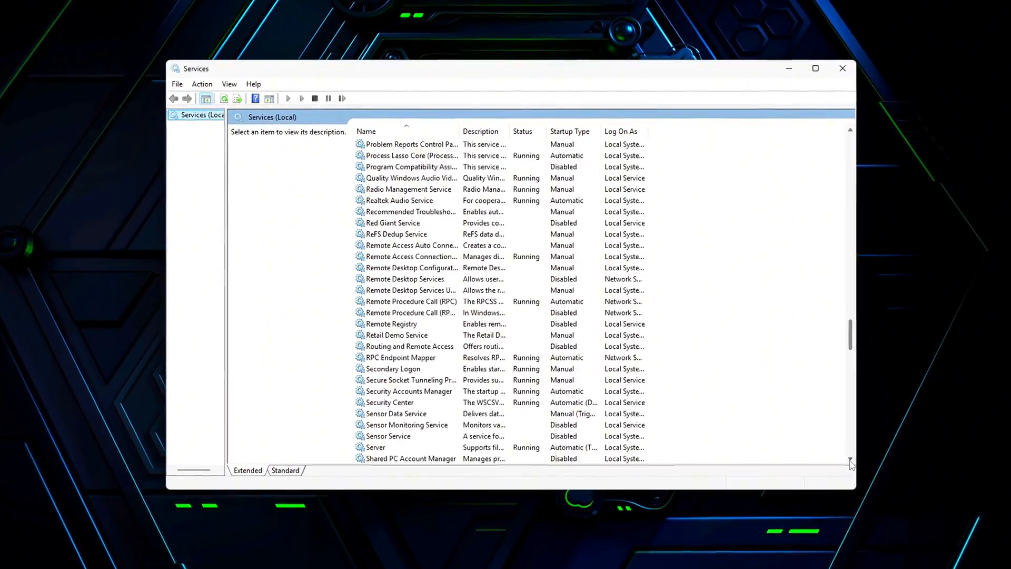
pyautogui.scroll(-3)
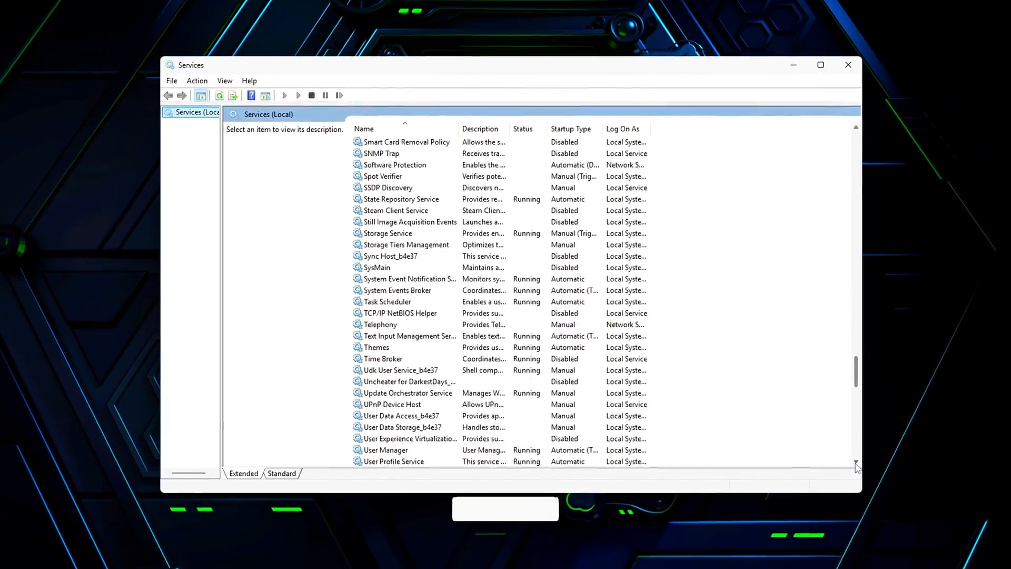
pyautogui.scroll(-3)
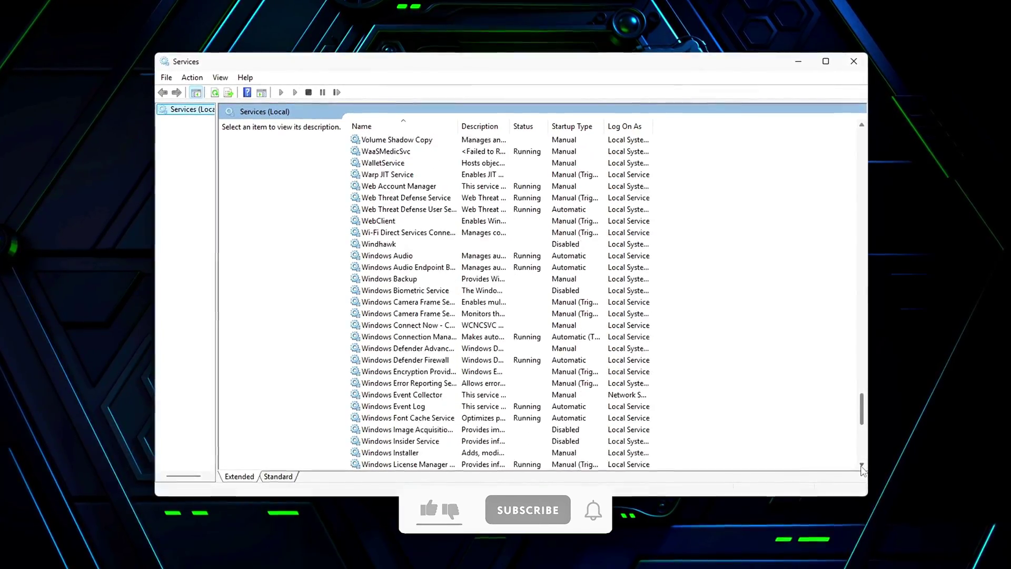
pyautogui.scroll(-3)
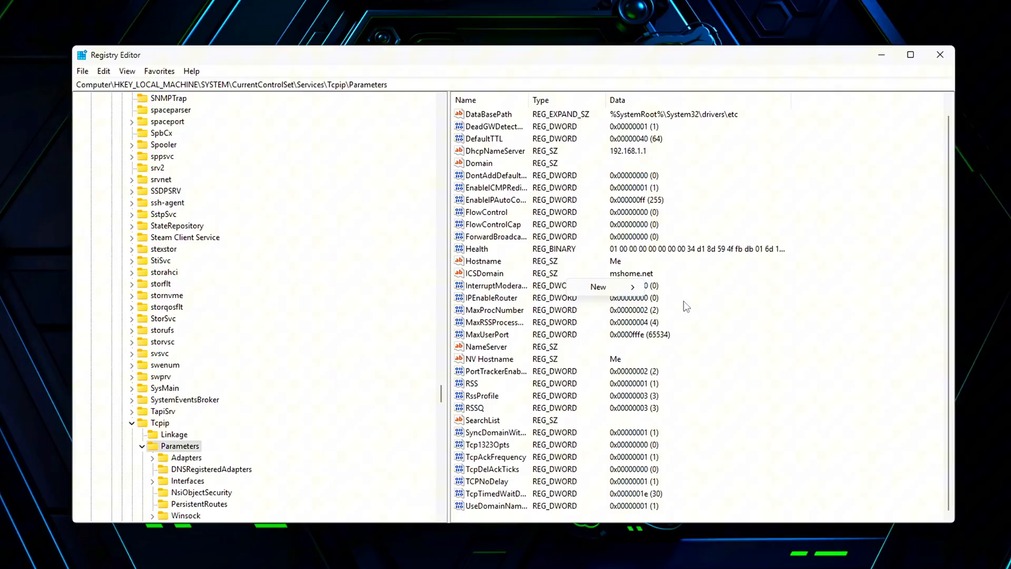
# - Name the new Tcpip Parameters DWORD EnableTCPA and confirm its data as 0
pyautogui.write('EnableTCPA')
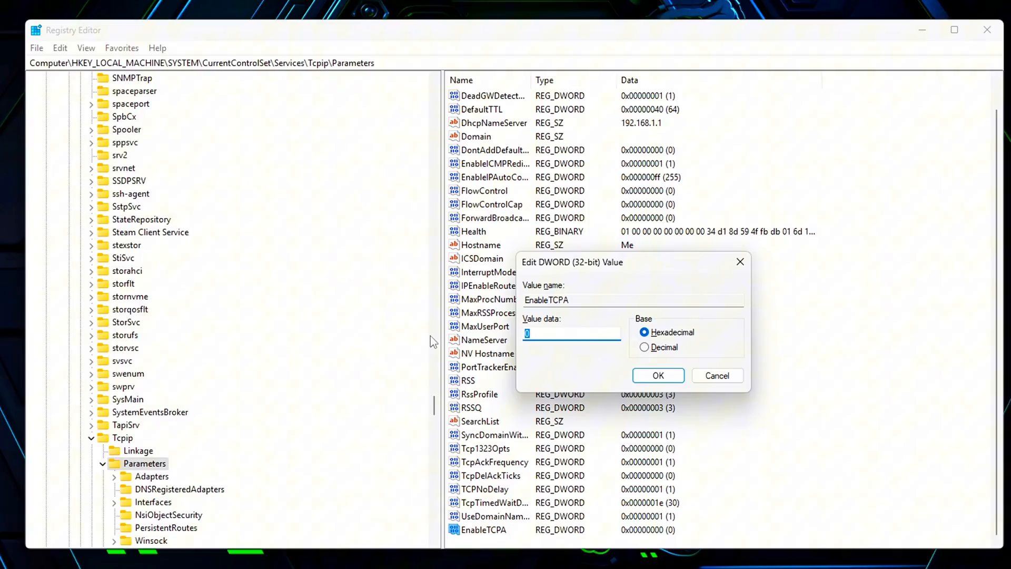
pyautogui.click(658, 375)
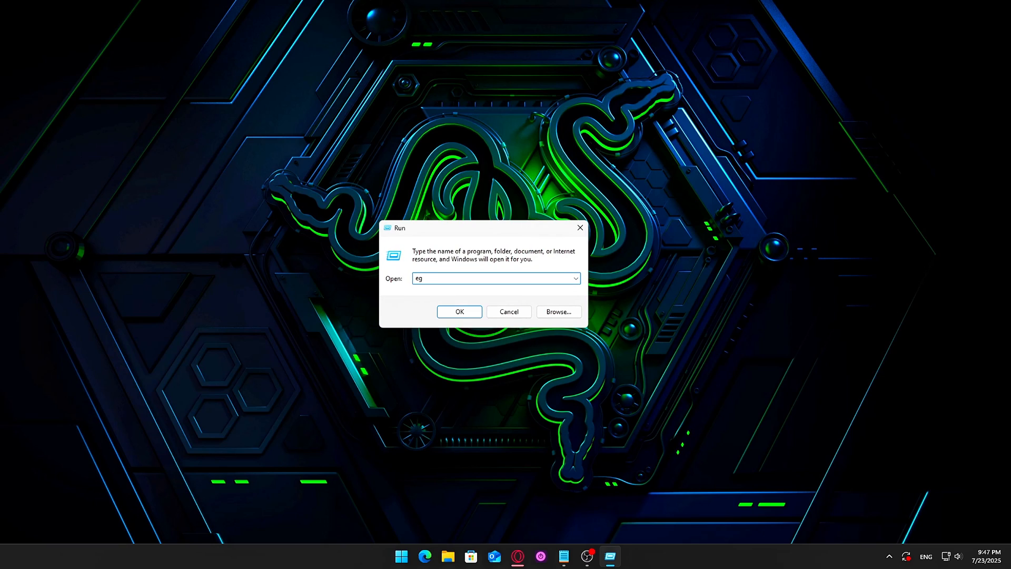
# - Relaunch regedit, add a 32-bit value and confirm EnableTCPA holding 0
pyautogui.click(459, 312)
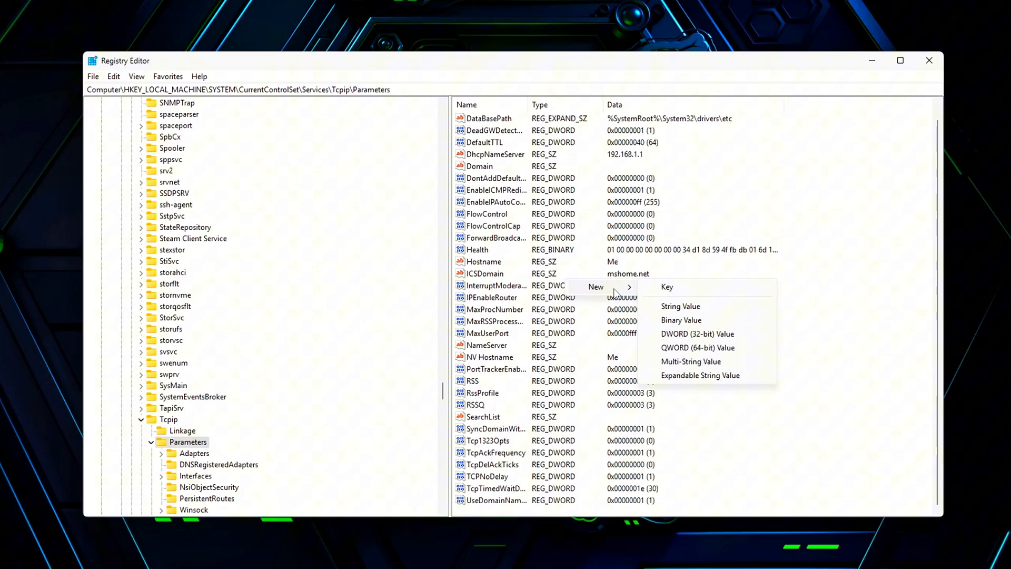
pyautogui.click(696, 334)
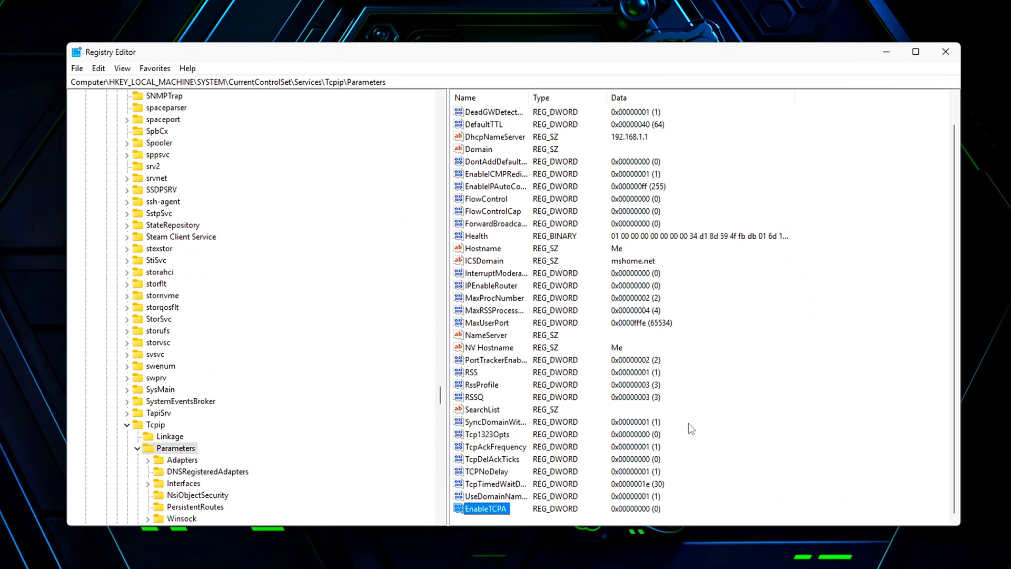
pyautogui.doubleClick(486, 508)
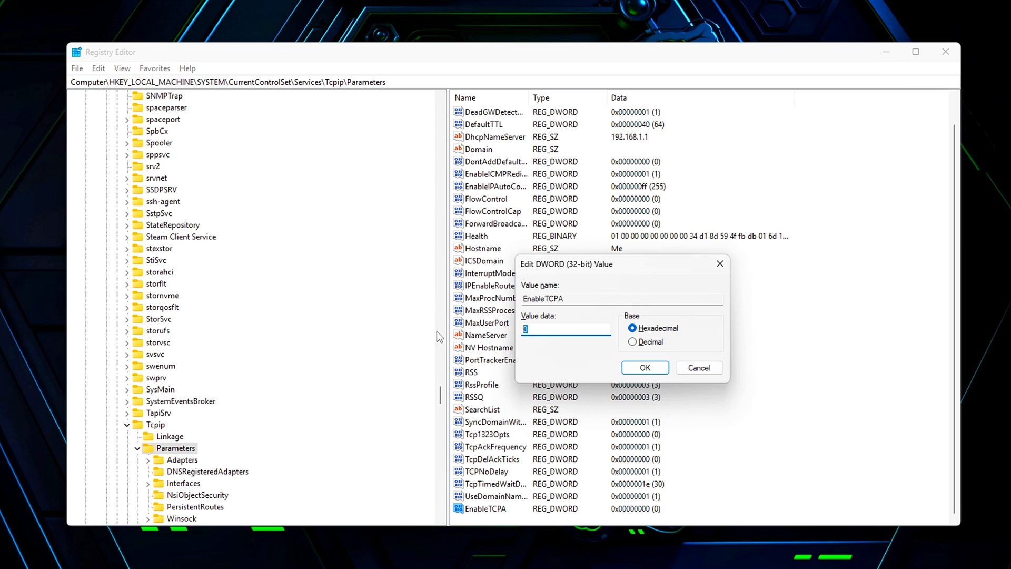
pyautogui.click(644, 368)
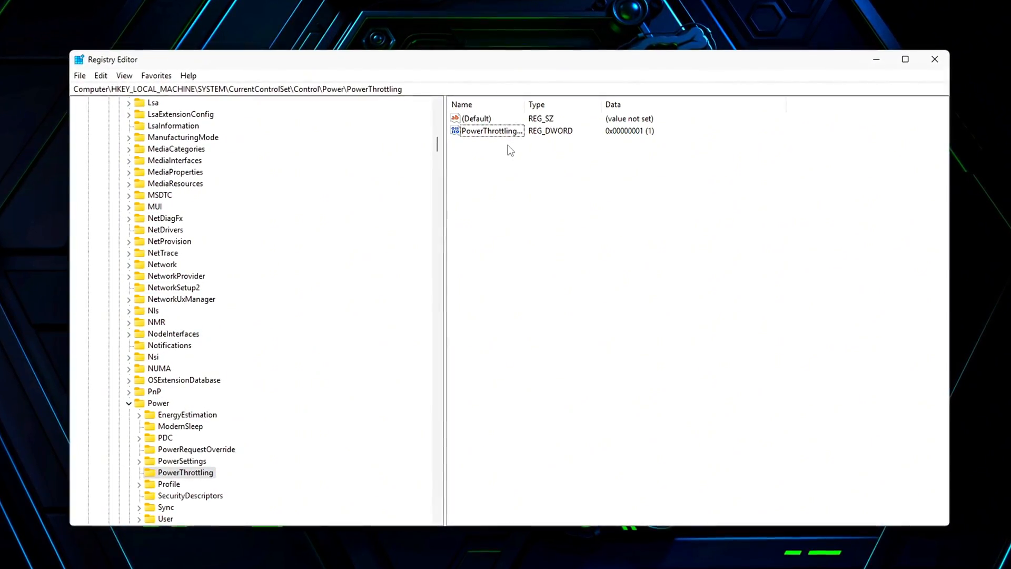
# - Edit PowerThrottlingOff under Power\PowerThrottling to 1 and reopen it to verify
pyautogui.doubleClick(492, 131)
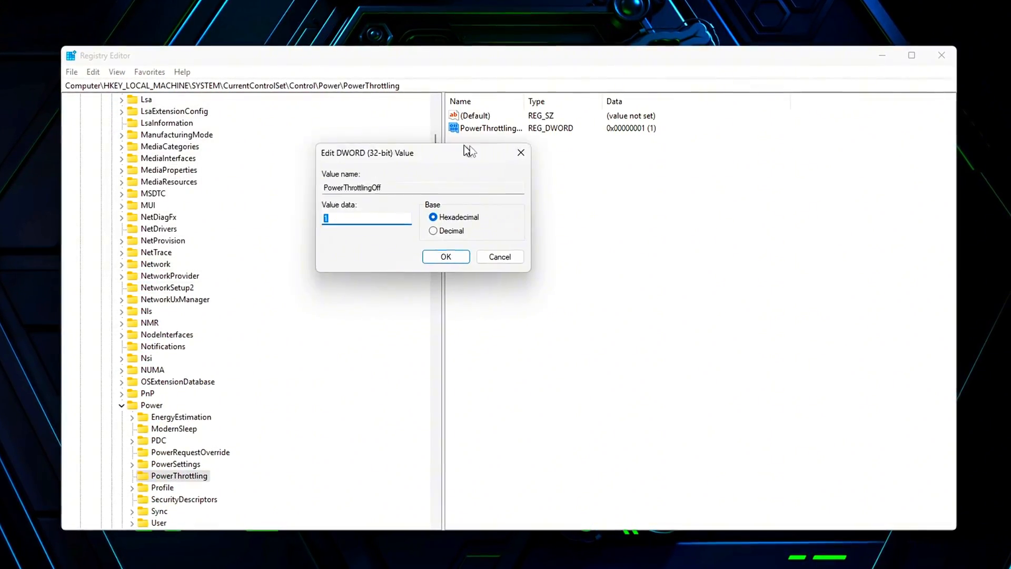
pyautogui.click(445, 256)
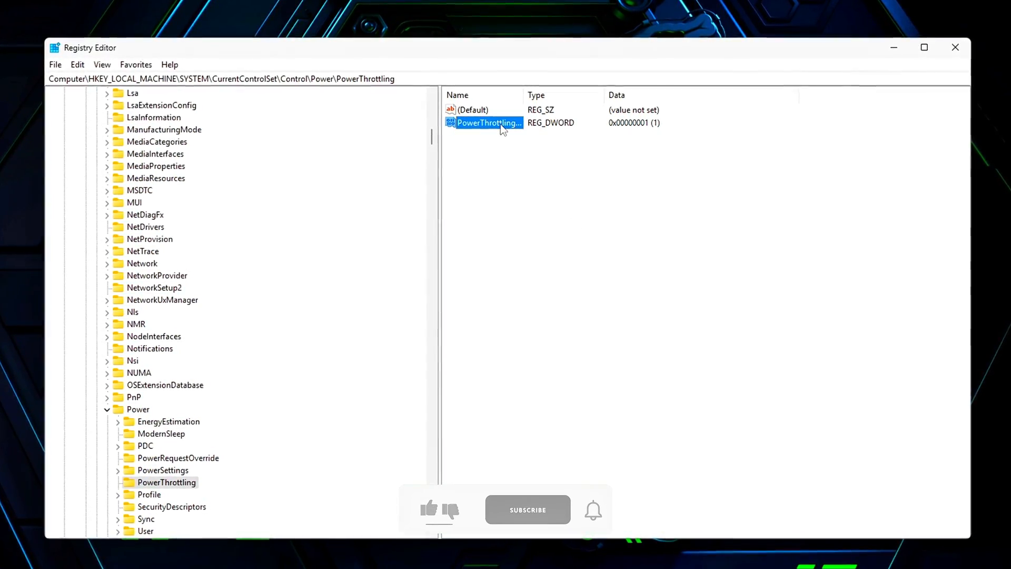
pyautogui.doubleClick(488, 122)
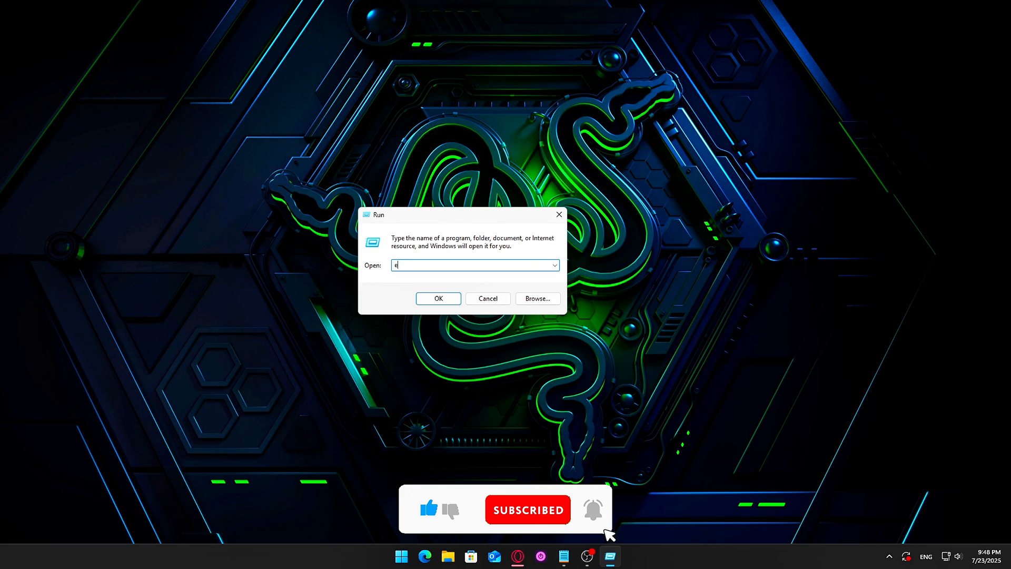
# - Relaunch regedit and confirm PowerThrottlingOff under PowerThrottling still holds 1
pyautogui.write('regedit')
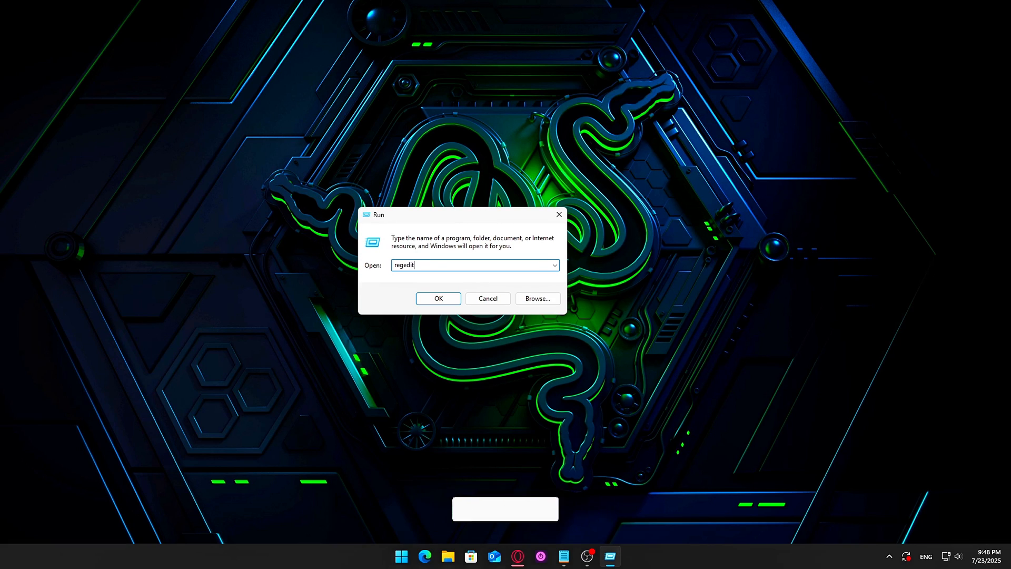
pyautogui.click(438, 299)
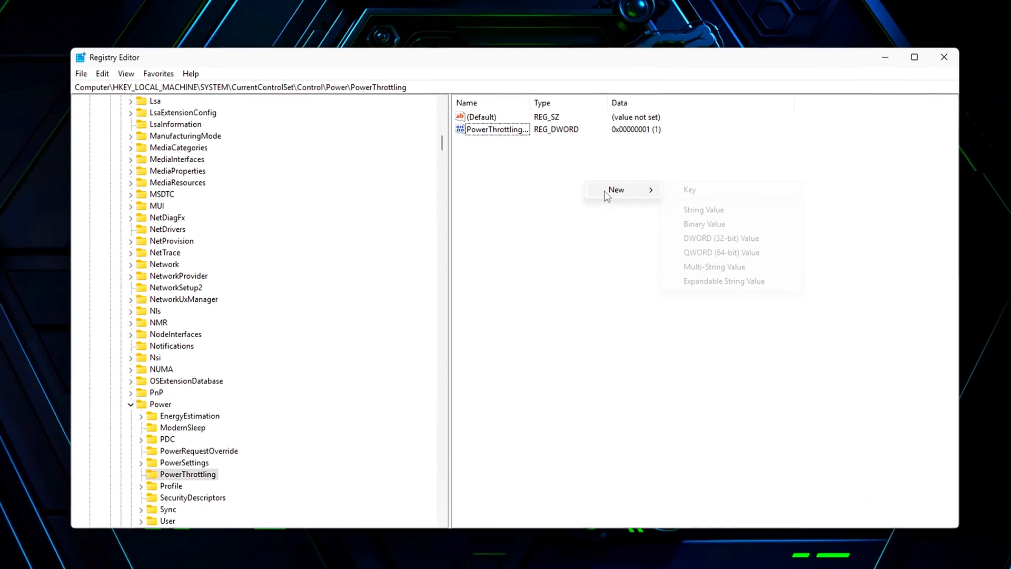
pyautogui.moveTo(739, 242)
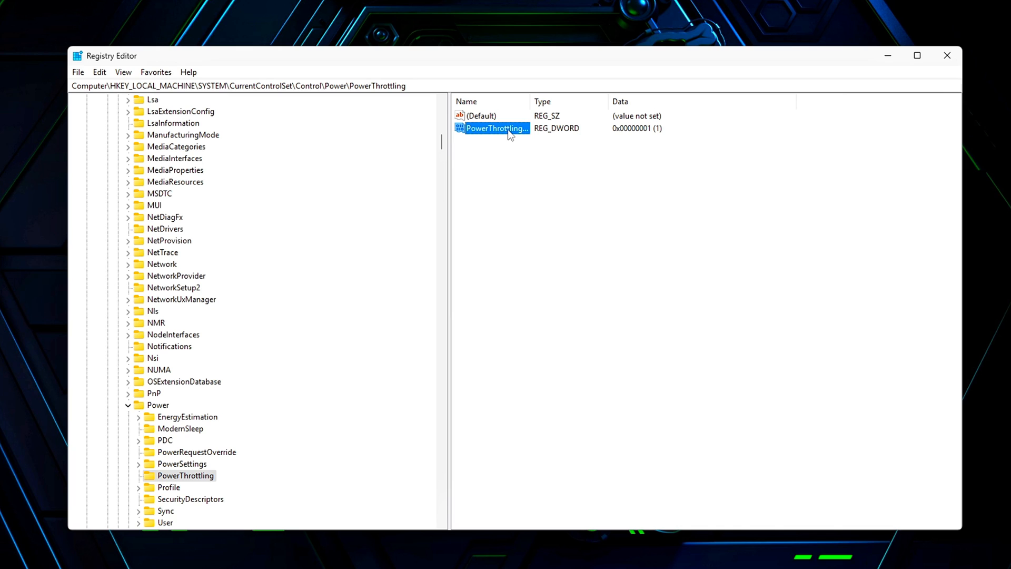
pyautogui.doubleClick(497, 127)
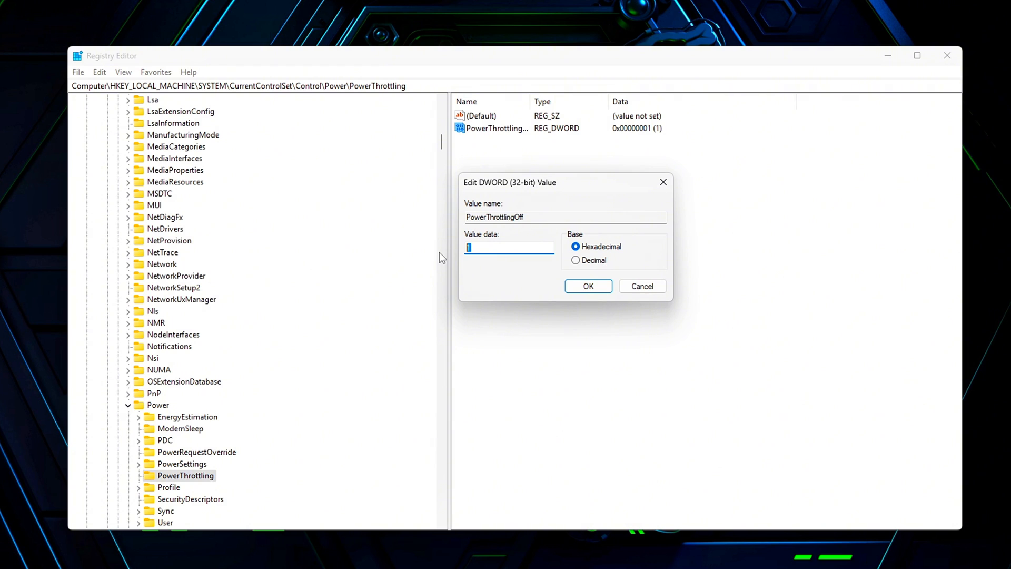
pyautogui.click(588, 286)
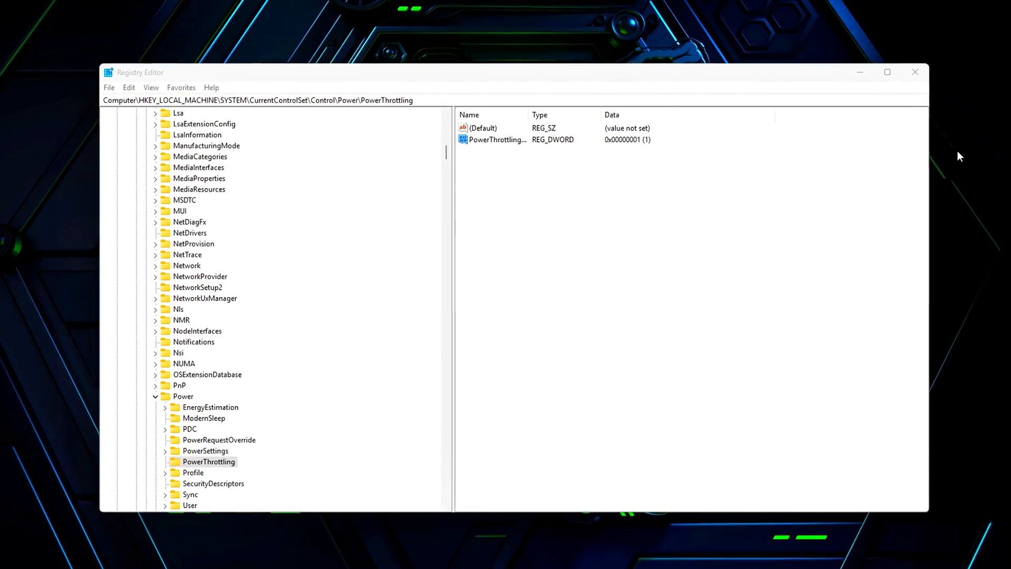
pyautogui.moveTo(946, 160)
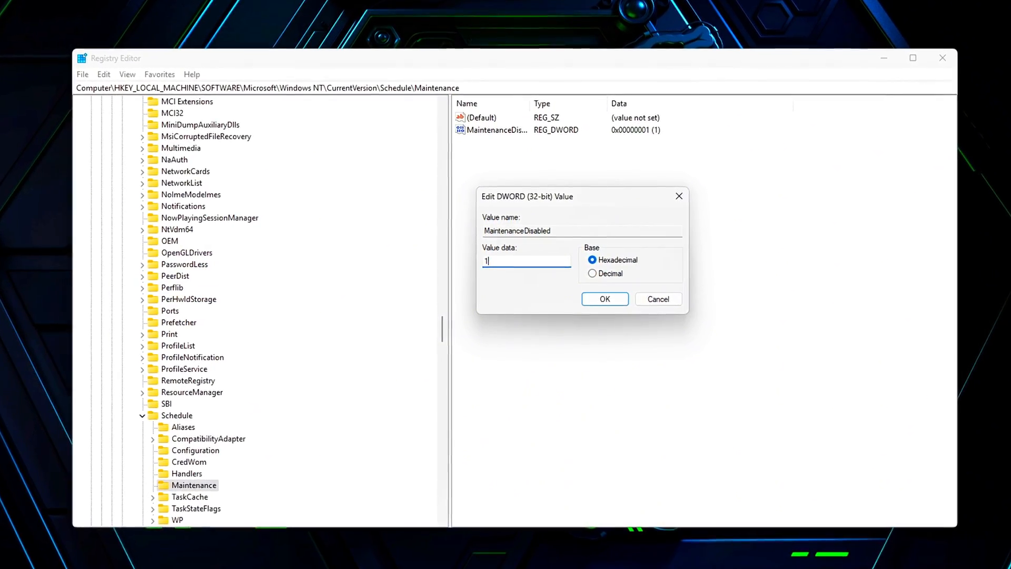
# - Confirm MaintenanceDisabled under Schedule\Maintenance holding 1
pyautogui.click(604, 299)
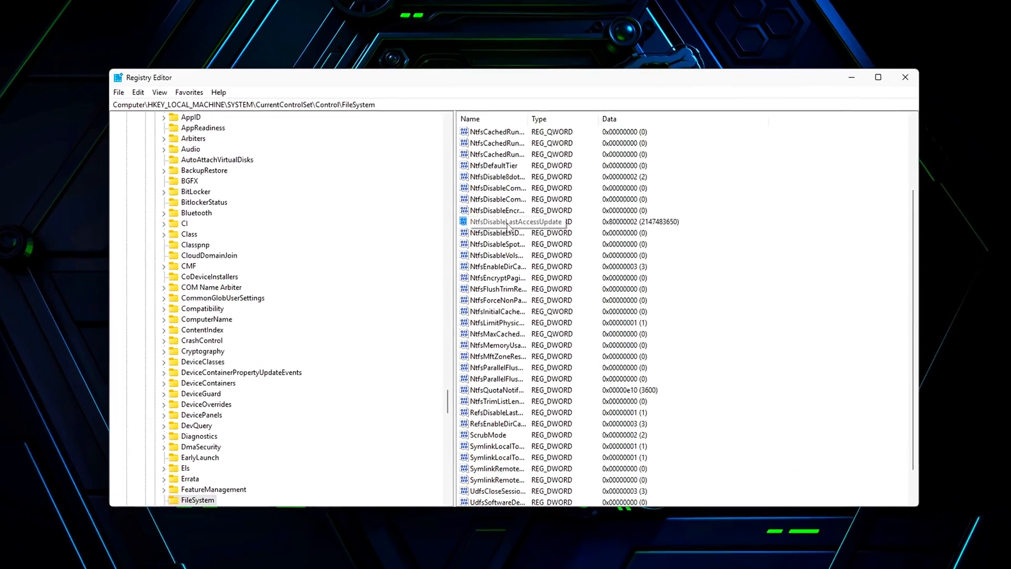
# - Change NtfsDisableLastAccessUpdate under FileSystem to 1 and reopen it to verify
pyautogui.doubleClick(514, 222)
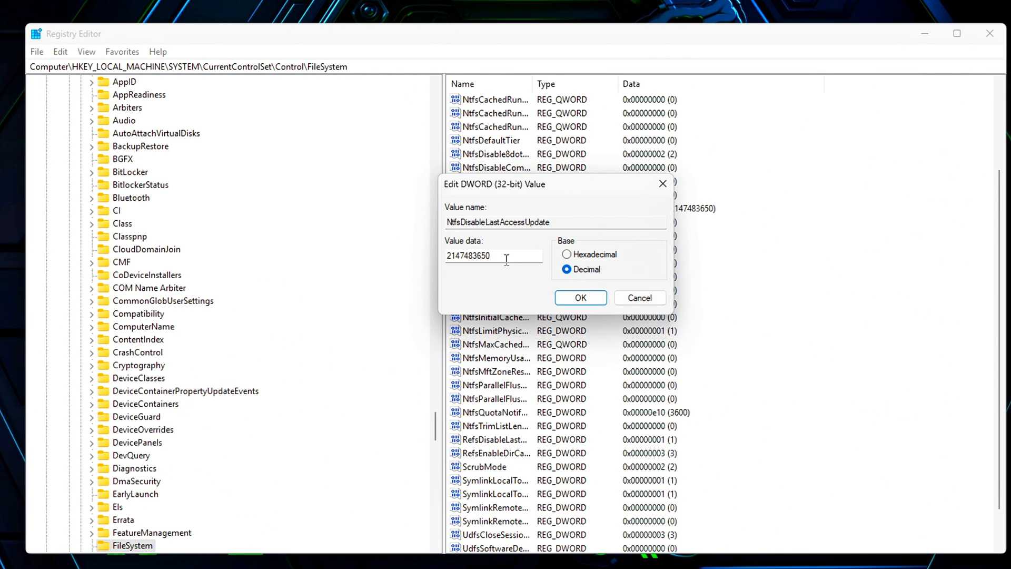
pyautogui.click(580, 297)
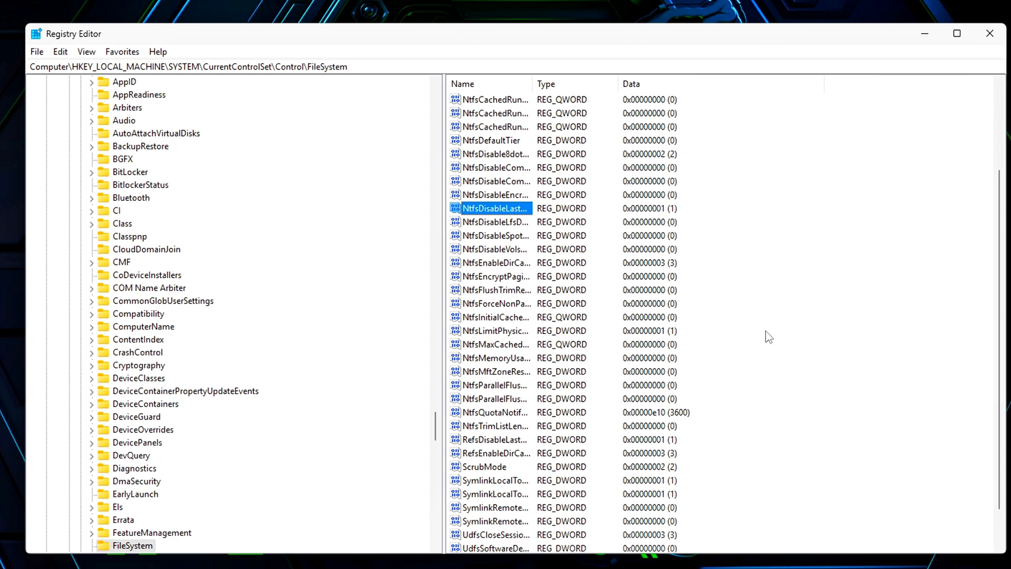
pyautogui.doubleClick(495, 208)
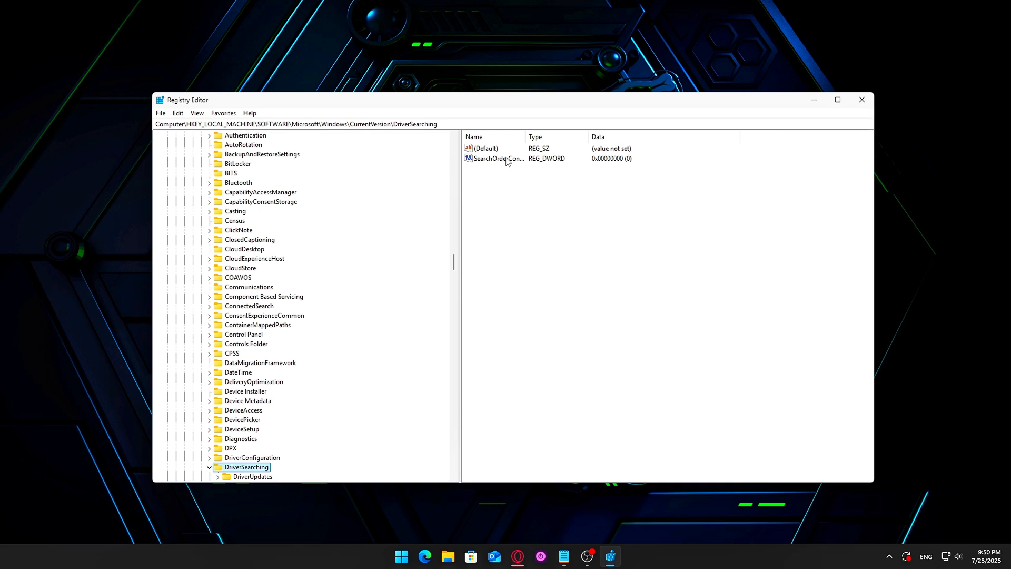
# - Confirm SearchOrderConfig under DriverSearching holds 0 and reopen it to verify
pyautogui.doubleClick(497, 158)
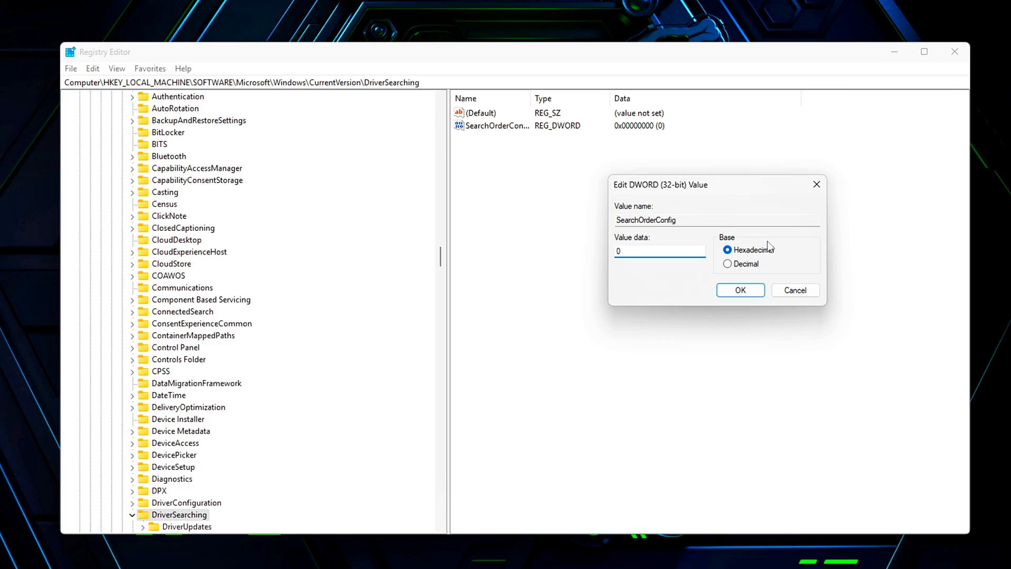
pyautogui.click(740, 289)
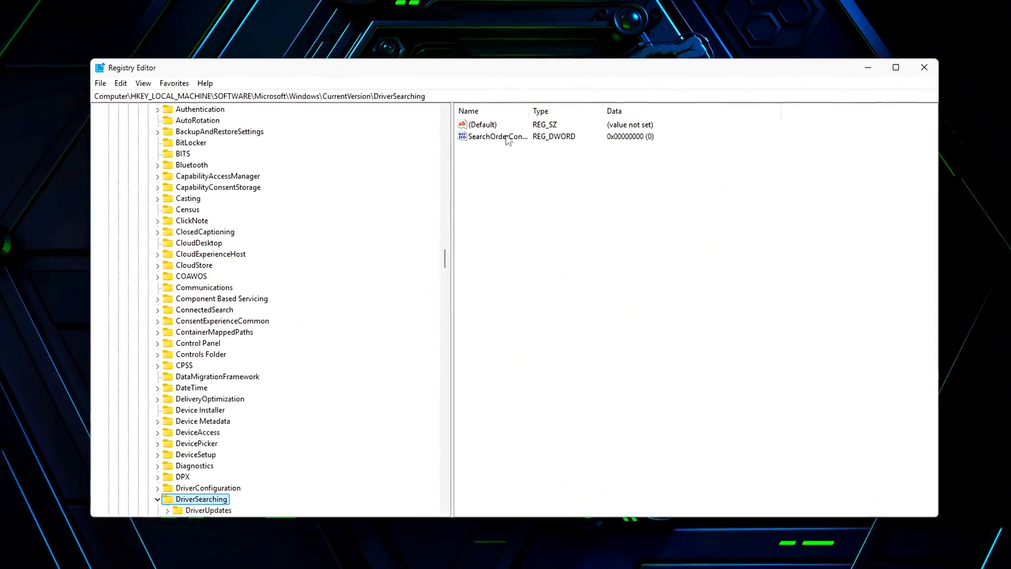
pyautogui.doubleClick(496, 136)
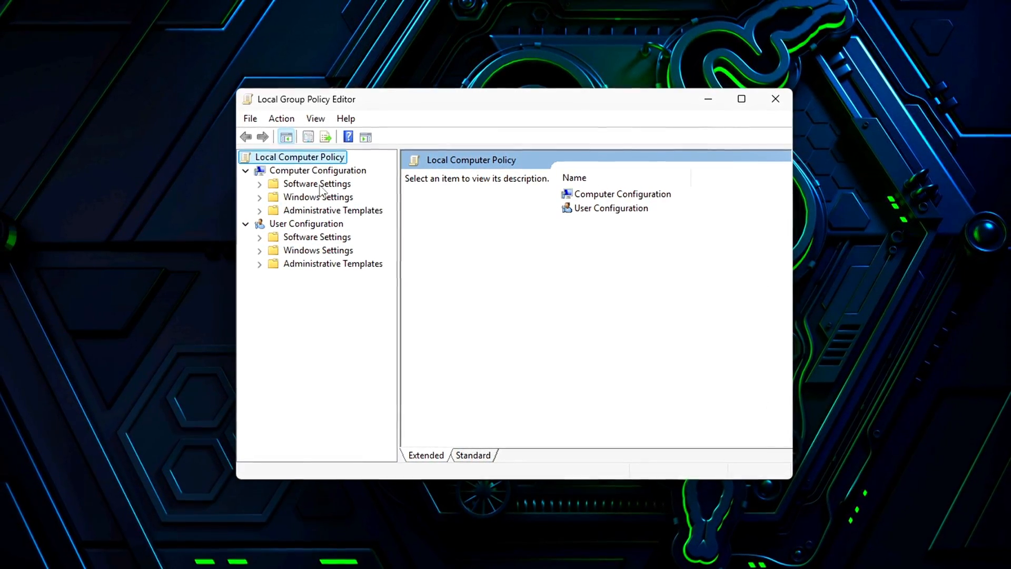
# - Select Computer Configuration, listing Software Settings, Windows Settings and Administrative Templates
pyautogui.click(316, 171)
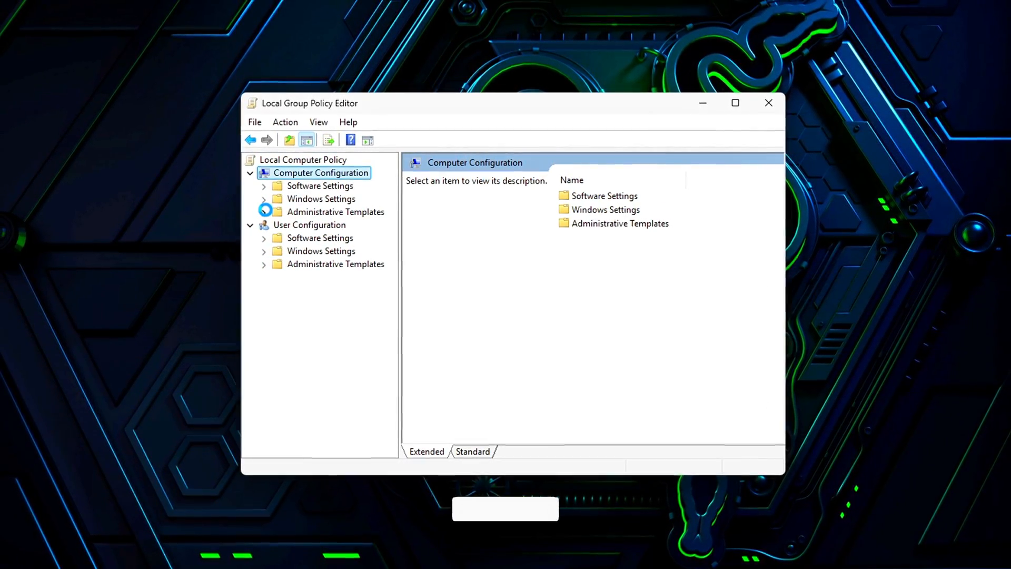